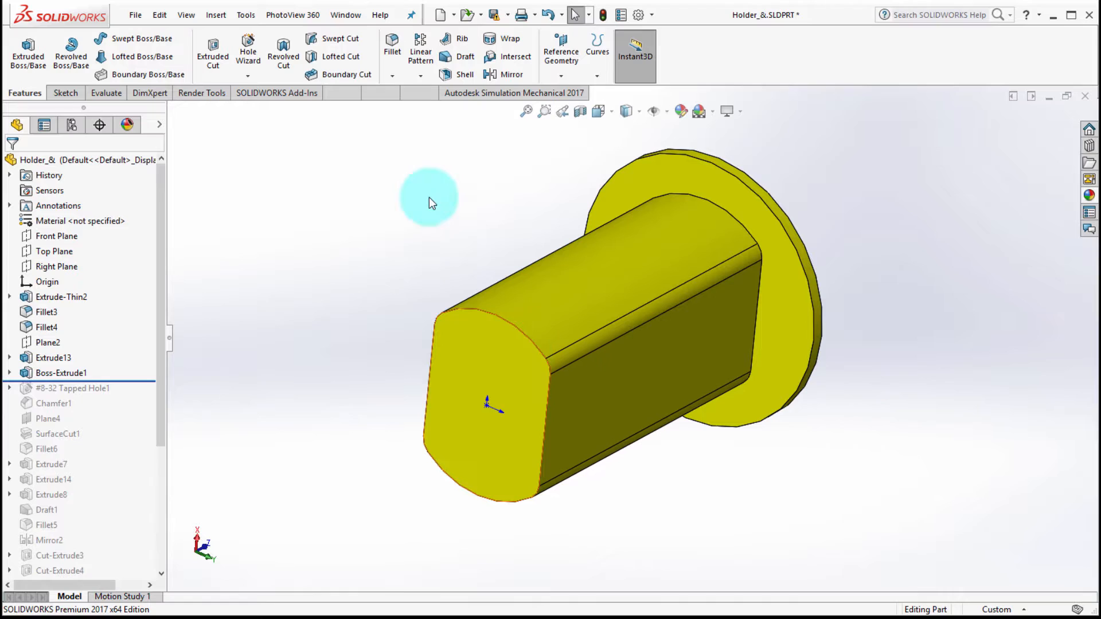
Step: Fillet the boss-to-flange edge at 1 mm as Fillet8, then edit it into a chamfer
{"action": "left_click", "coordinate": [391, 53]}
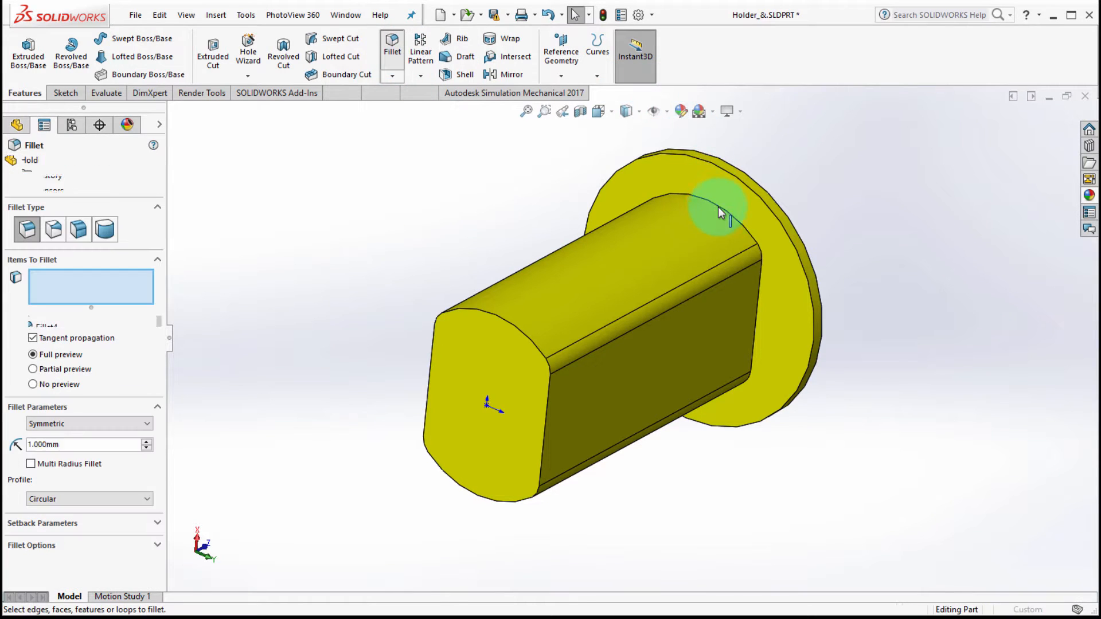
{"action": "left_click", "coordinate": [716, 211]}
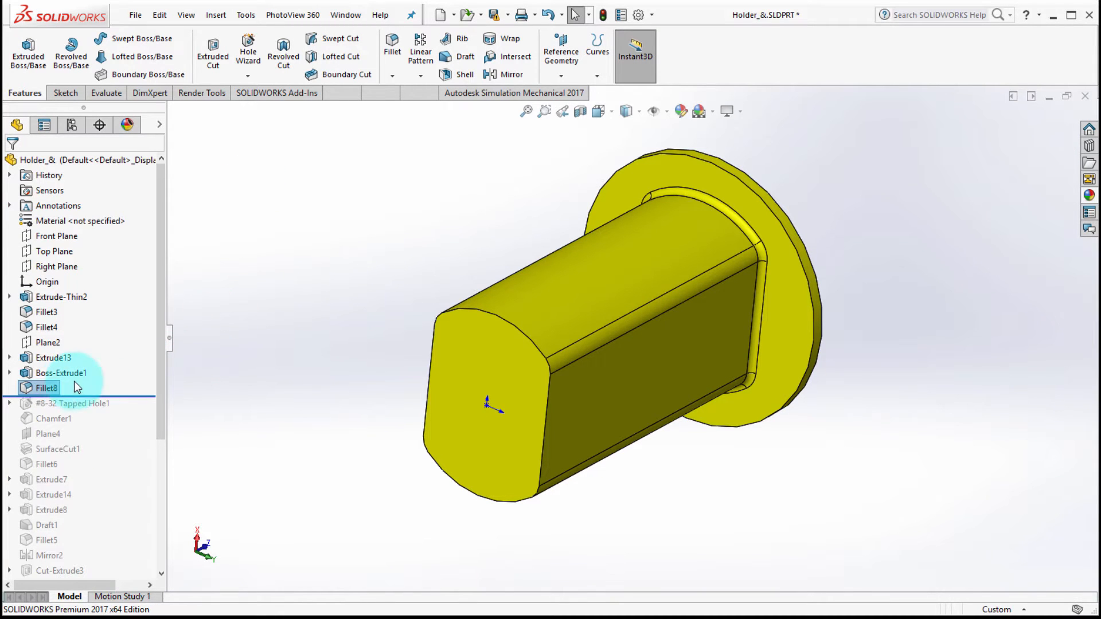
{"action": "right_click", "coordinate": [46, 387]}
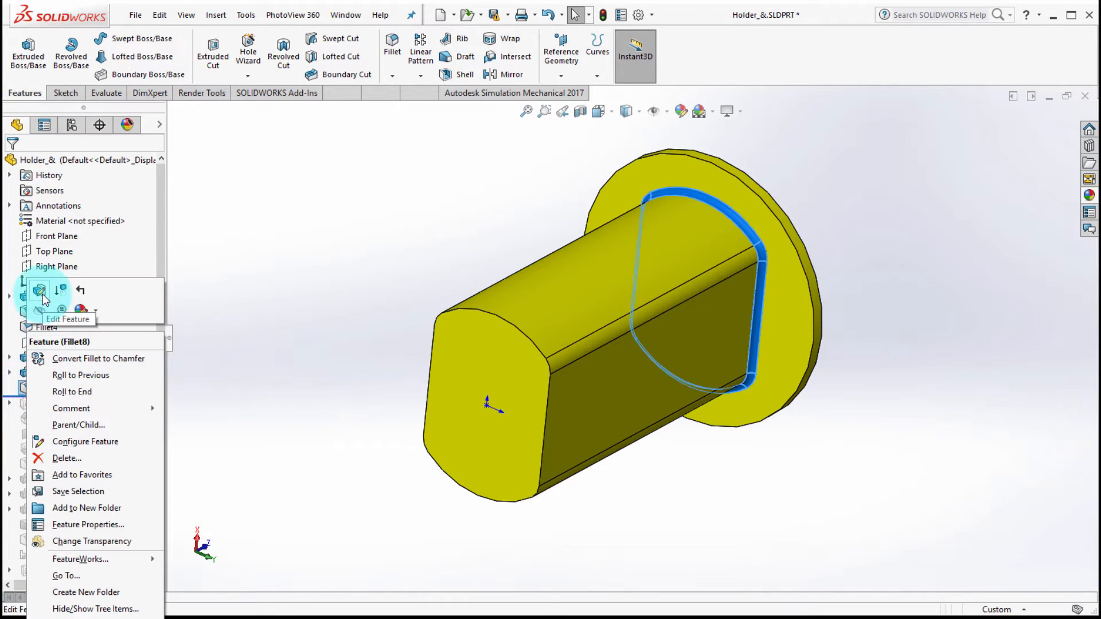
{"action": "left_click", "coordinate": [40, 290]}
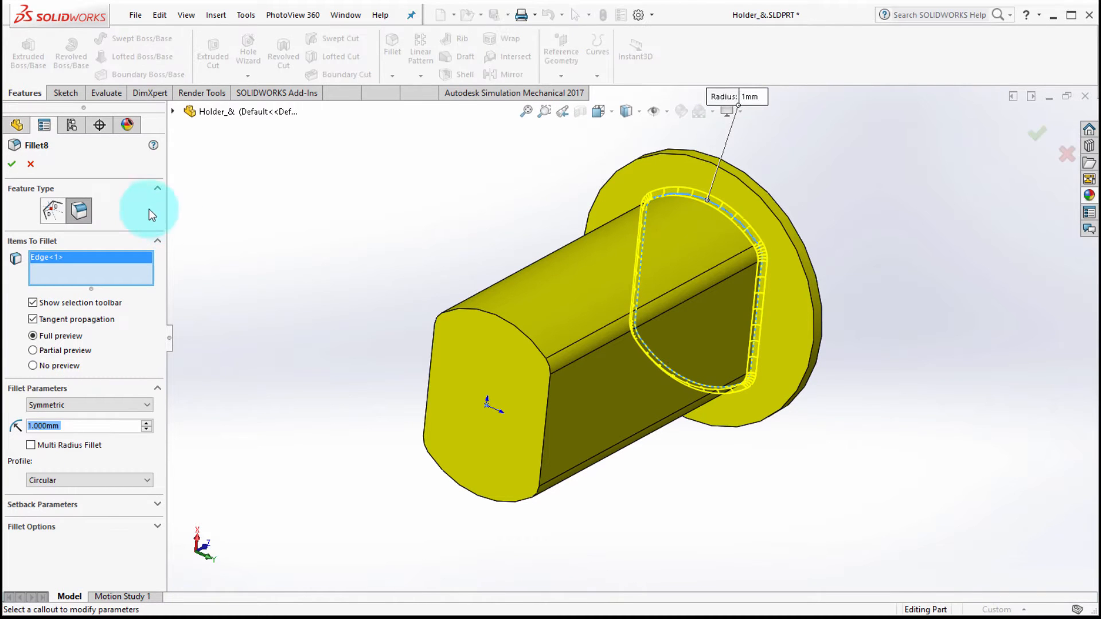
{"action": "mouse_move", "coordinate": [52, 210]}
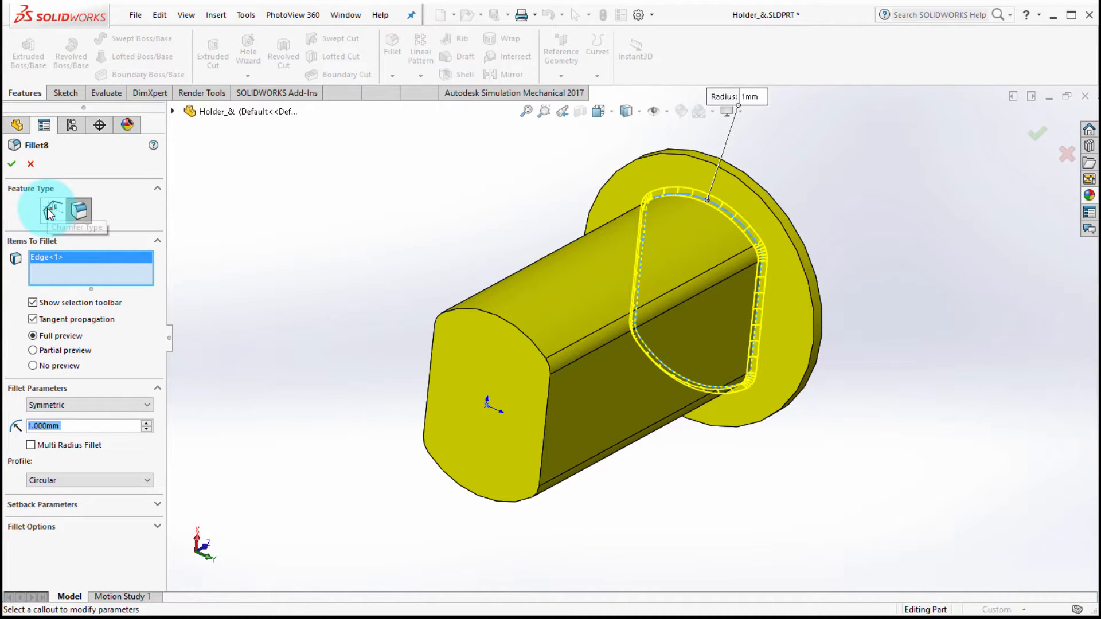
{"action": "left_click", "coordinate": [79, 209]}
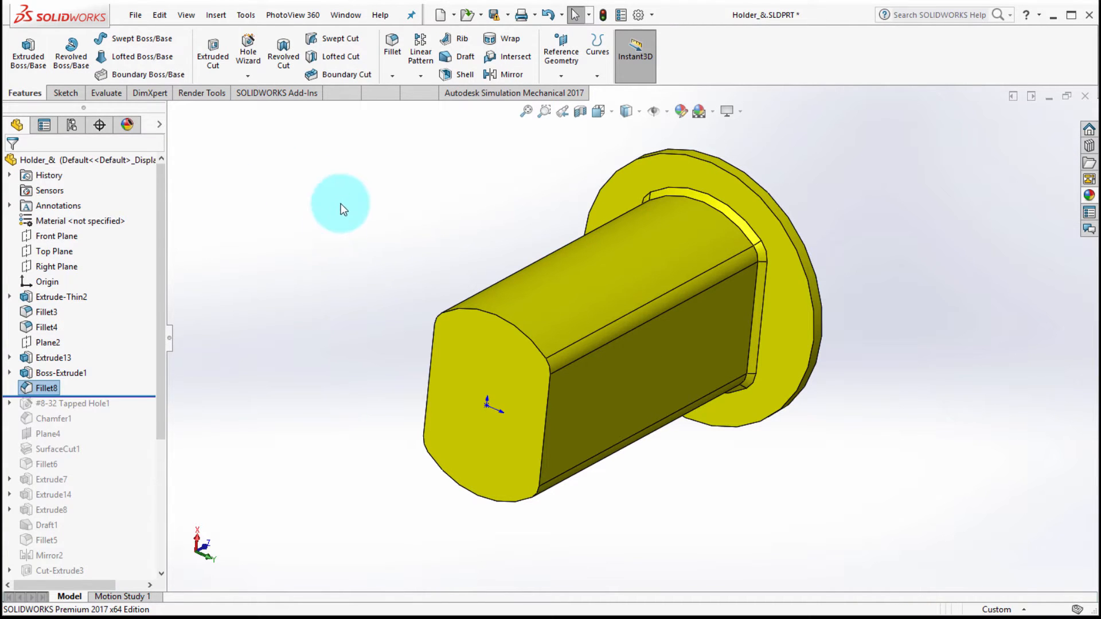
{"action": "mouse_move", "coordinate": [245, 351]}
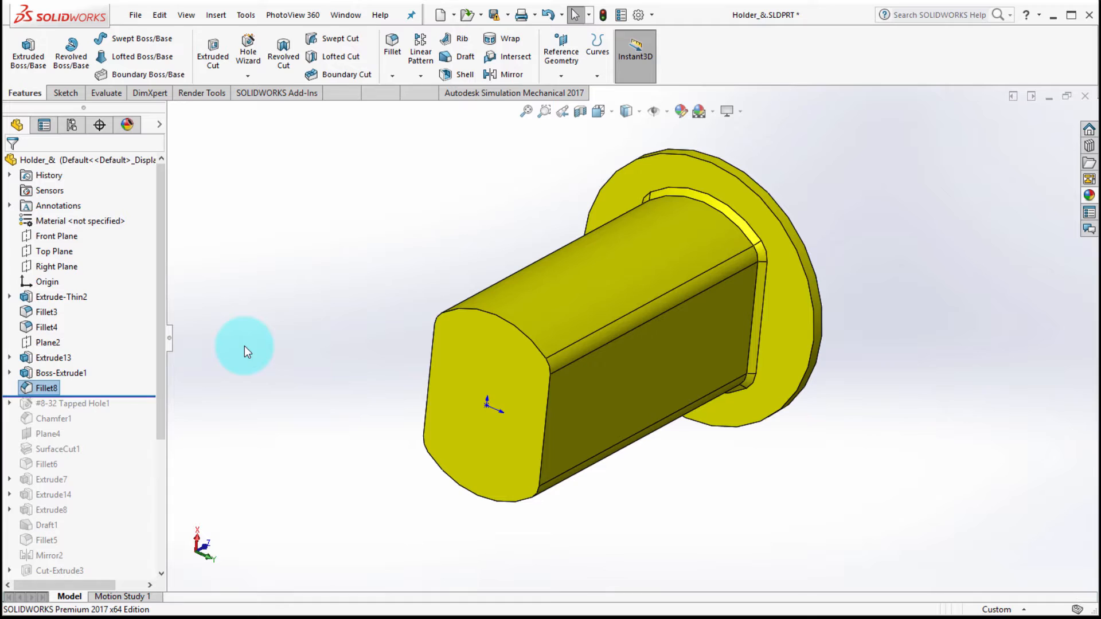
Step: Delete the Fillet8 edge feature from the holder
{"action": "right_click", "coordinate": [47, 387]}
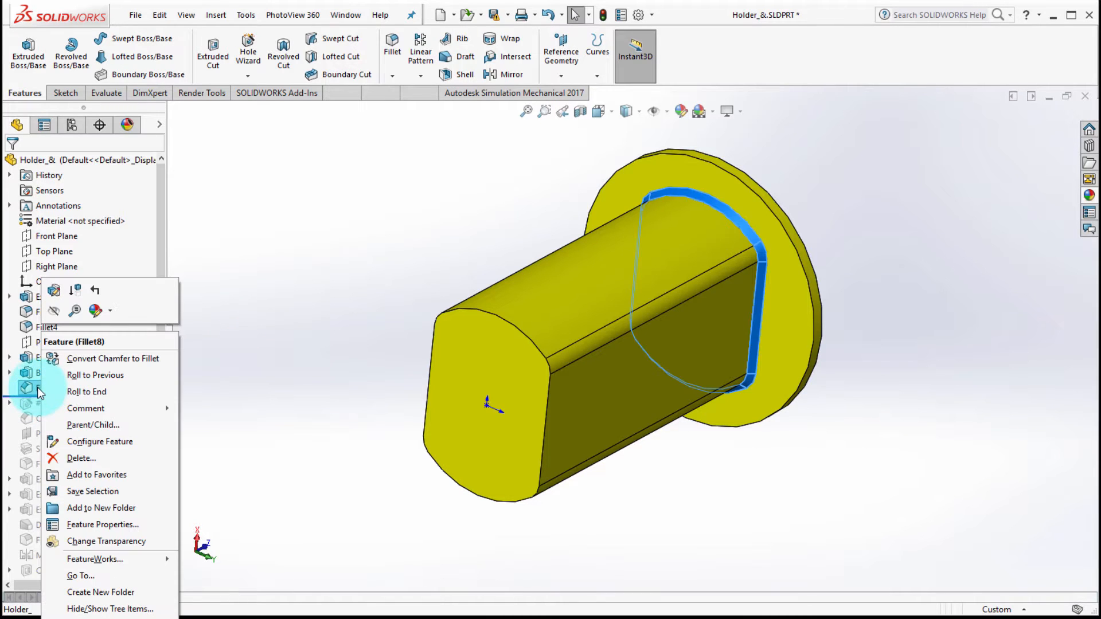
{"action": "left_click", "coordinate": [81, 457]}
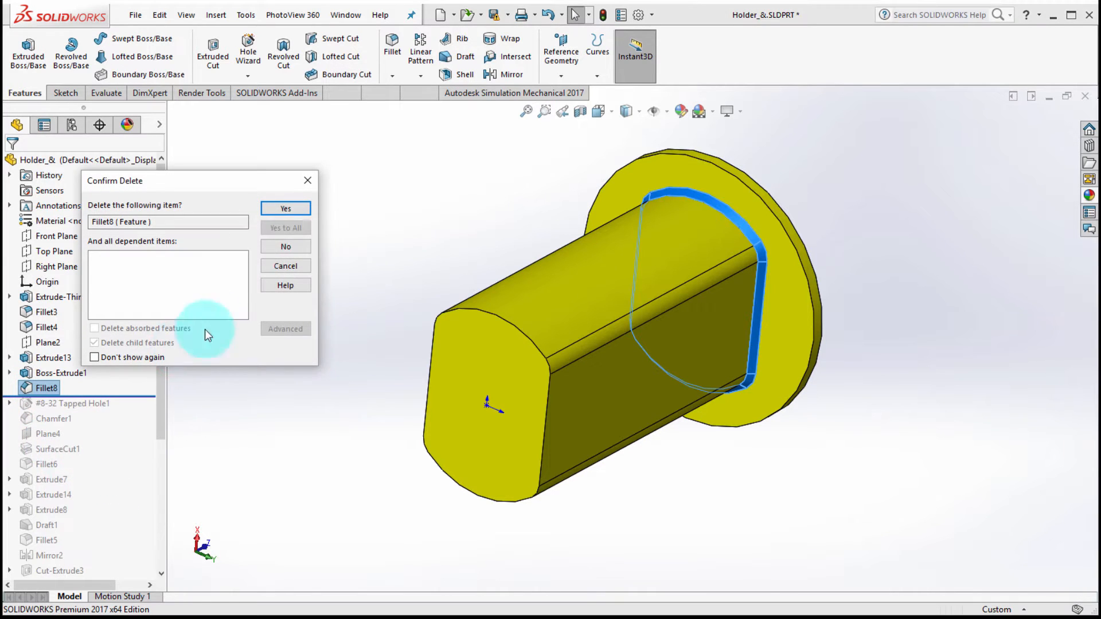
{"action": "left_click", "coordinate": [285, 208]}
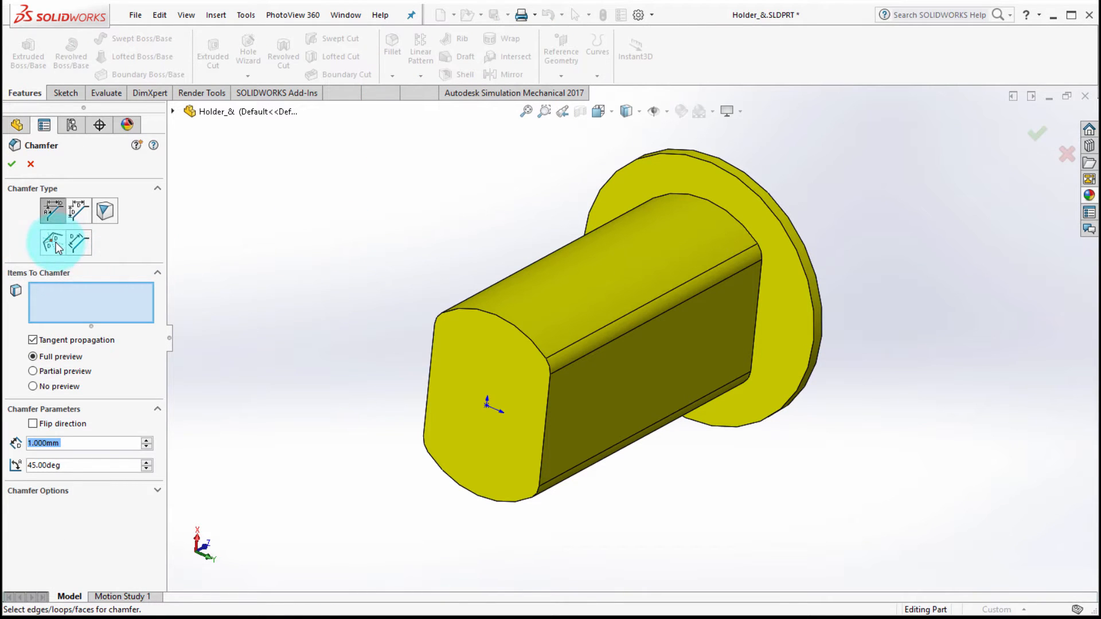
Step: Add a 1 mm face-face chamfer between the flange face and the boss face
{"action": "left_click", "coordinate": [55, 242]}
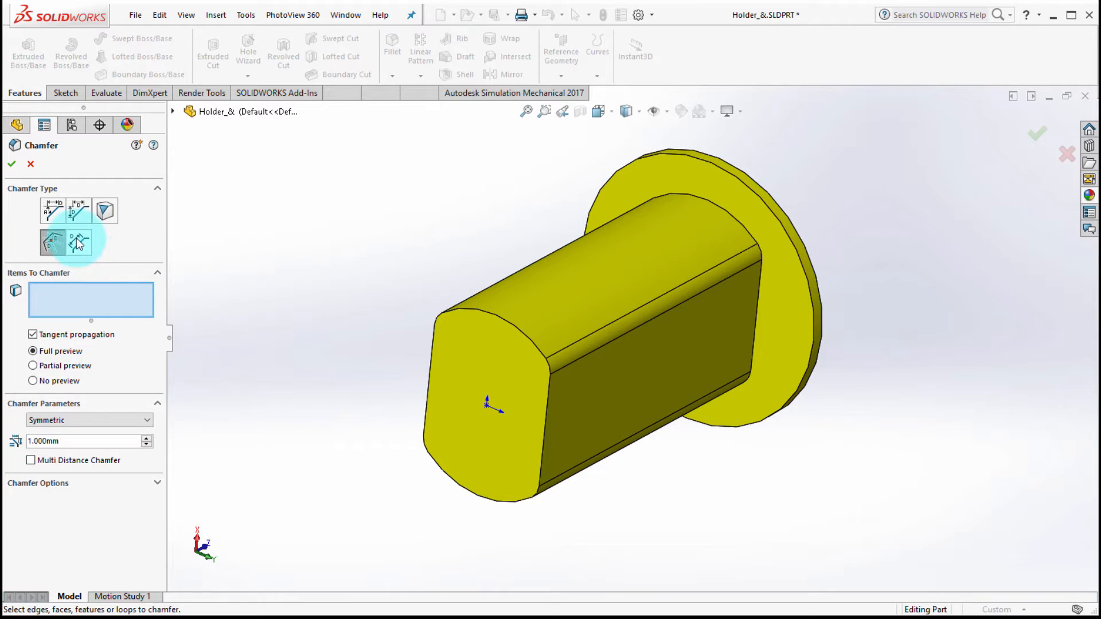
{"action": "left_click", "coordinate": [79, 242]}
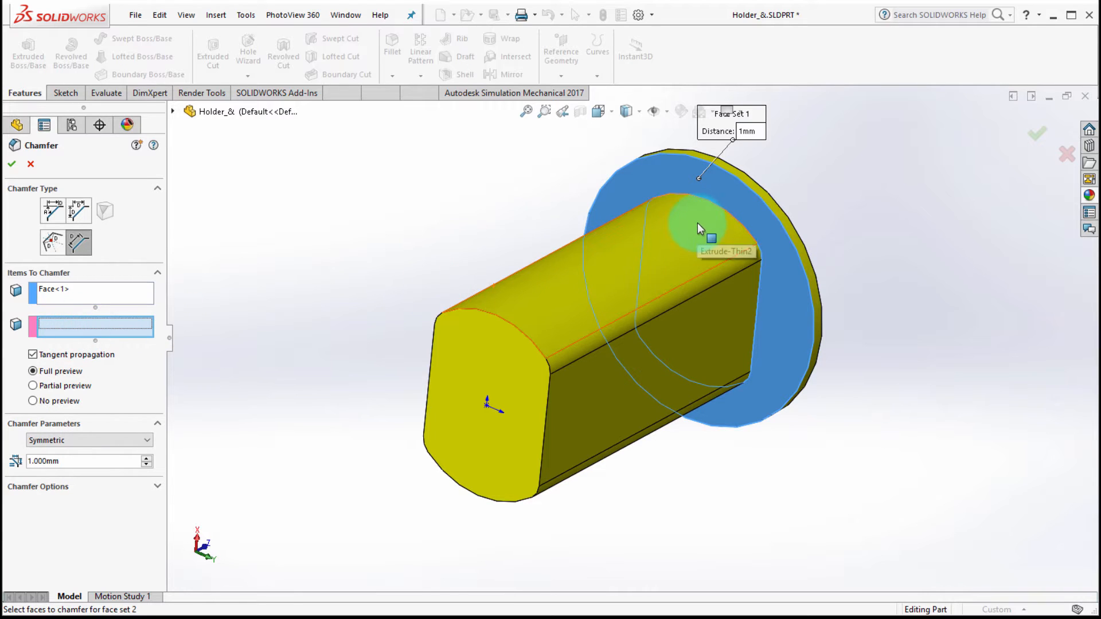
{"action": "left_click", "coordinate": [702, 224]}
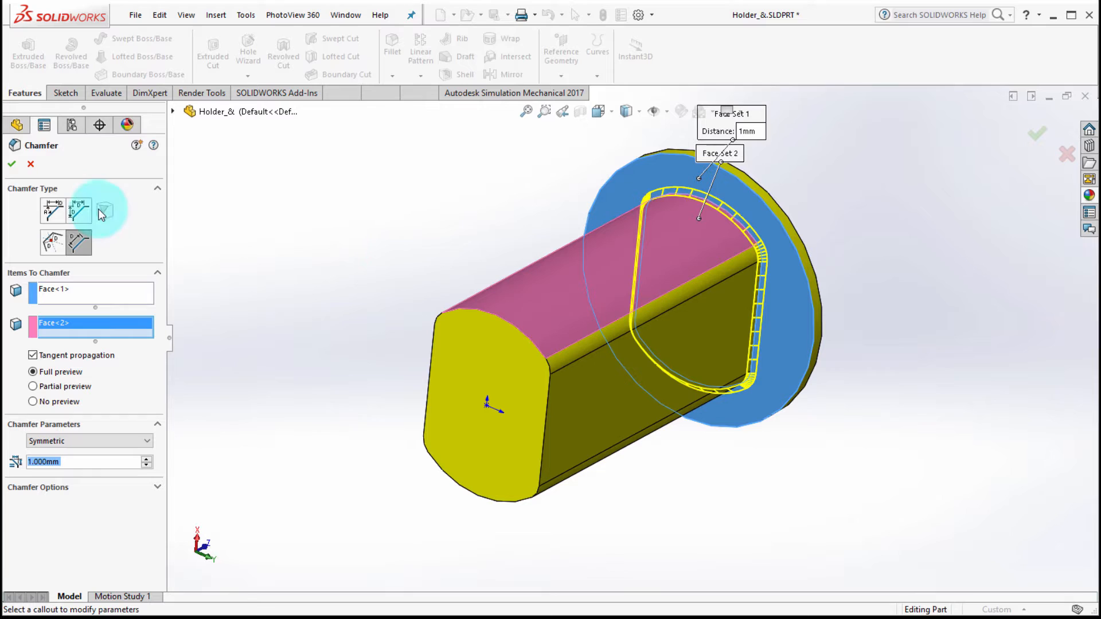
{"action": "left_click", "coordinate": [12, 164]}
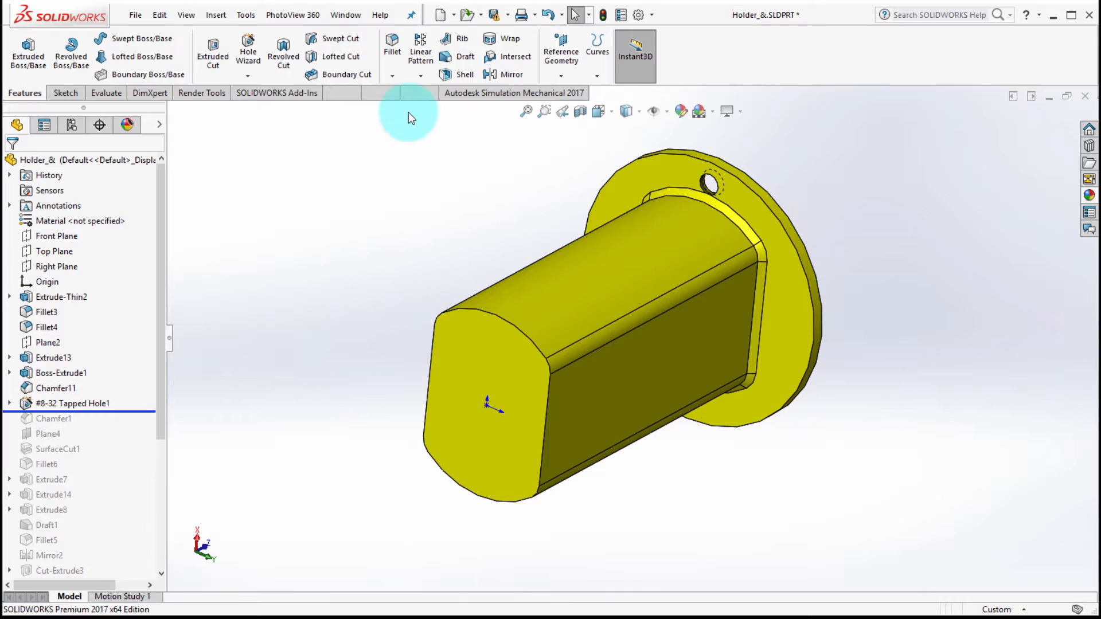
{"action": "mouse_move", "coordinate": [624, 134]}
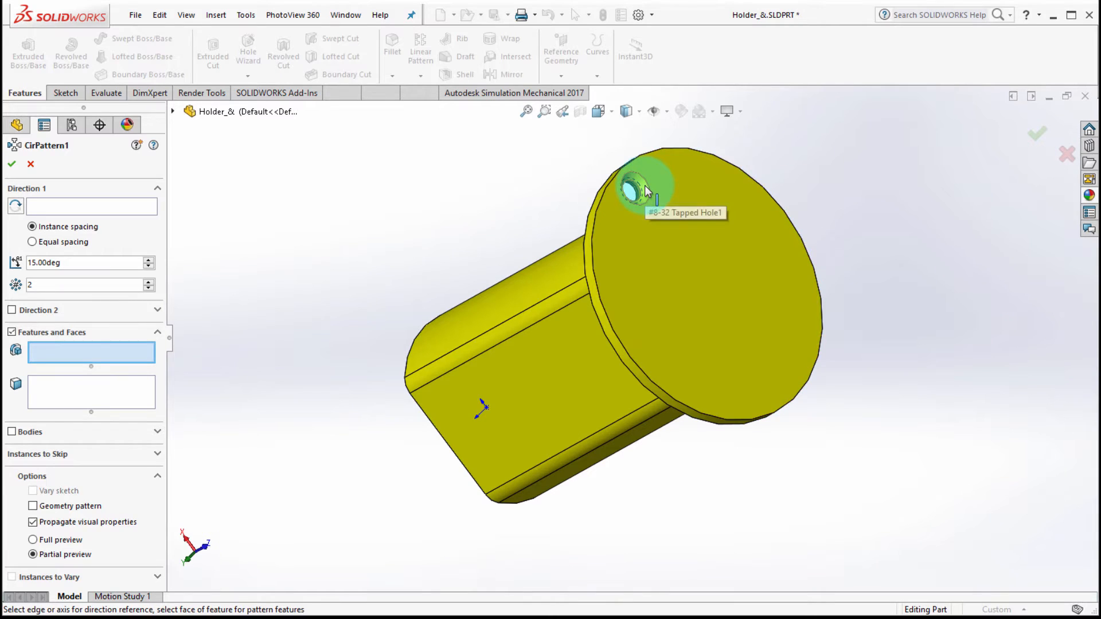
Step: Circular-pattern the #8-32 tapped hole around the flange, 30° × 4 with a second direction at 20°
{"action": "left_click", "coordinate": [639, 189]}
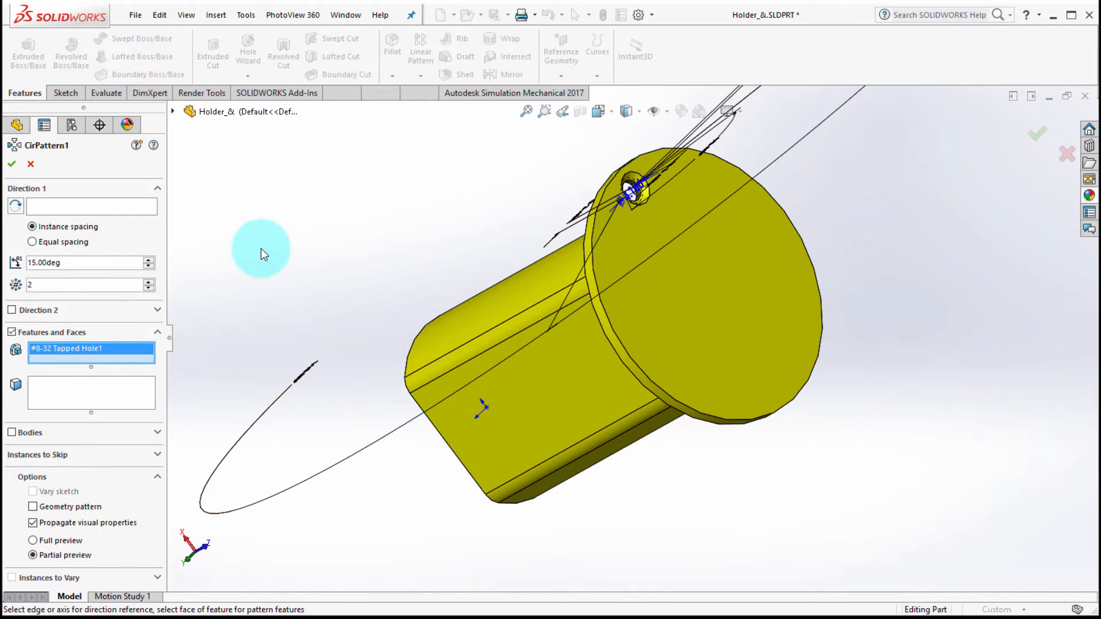
{"action": "left_click", "coordinate": [91, 392]}
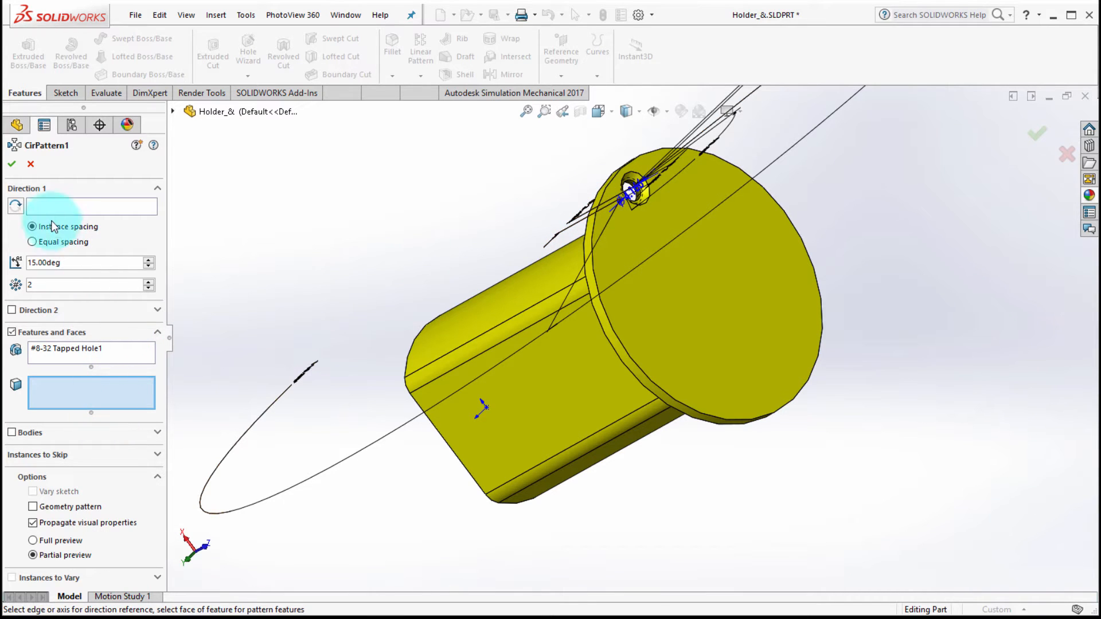
{"action": "mouse_move", "coordinate": [592, 227]}
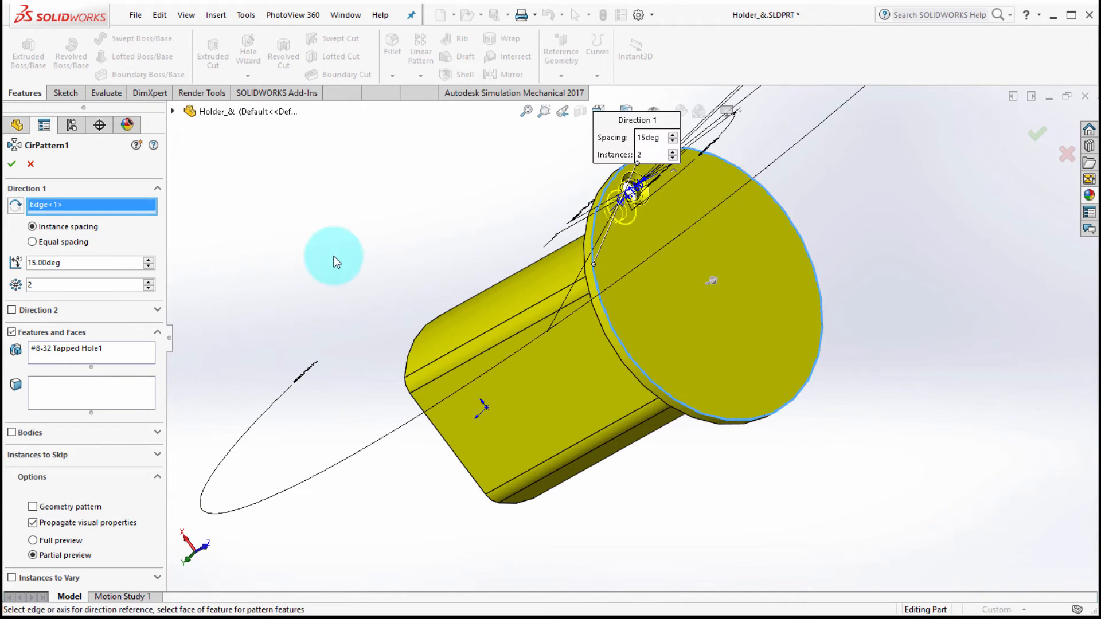
{"action": "mouse_move", "coordinate": [59, 298]}
{"action": "type", "text": "30"}
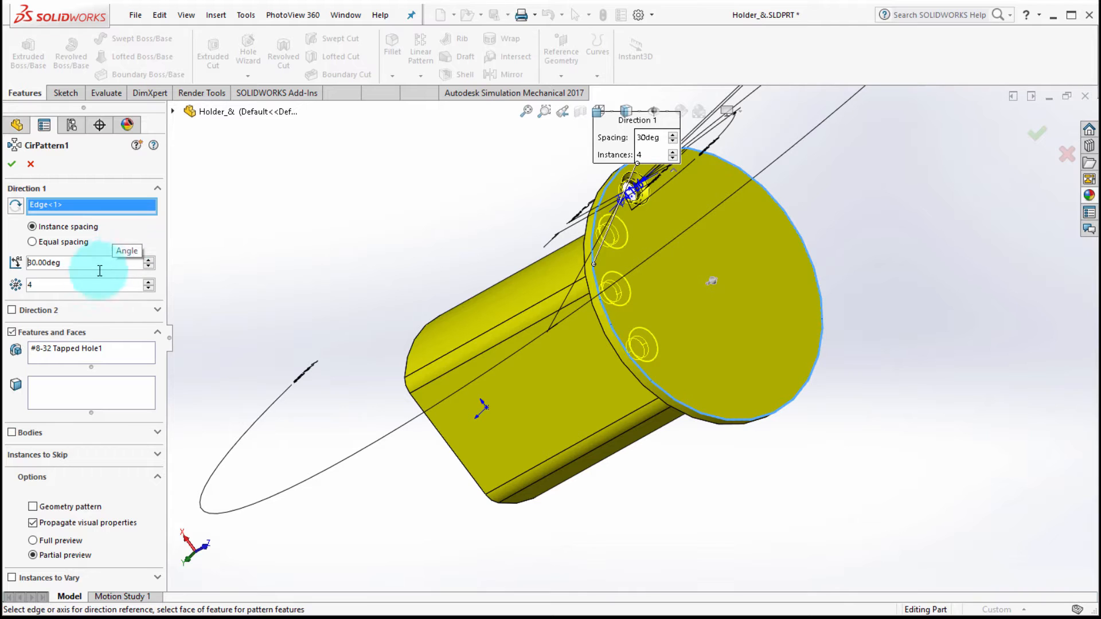
{"action": "left_click", "coordinate": [12, 310]}
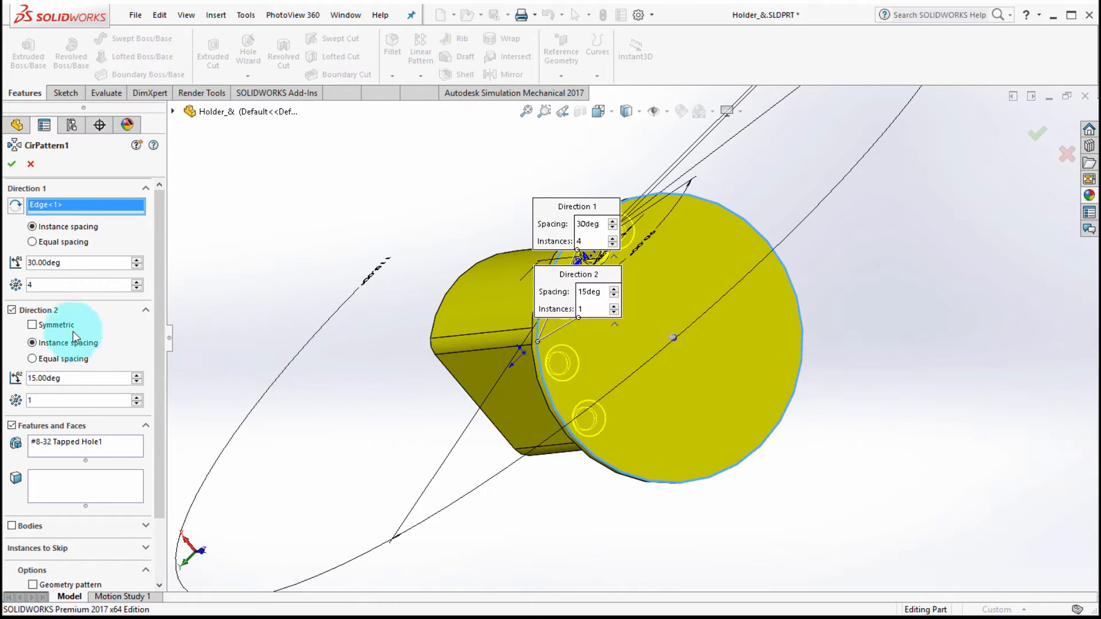
{"action": "left_click", "coordinate": [76, 378]}
{"action": "type", "text": "2"}
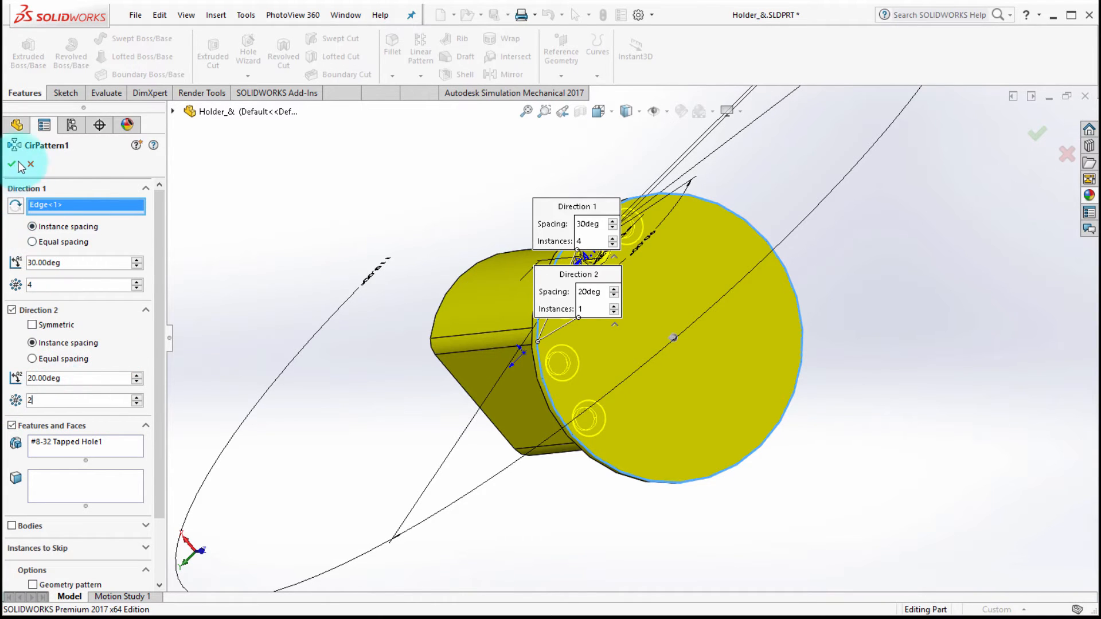
{"action": "left_click", "coordinate": [11, 164]}
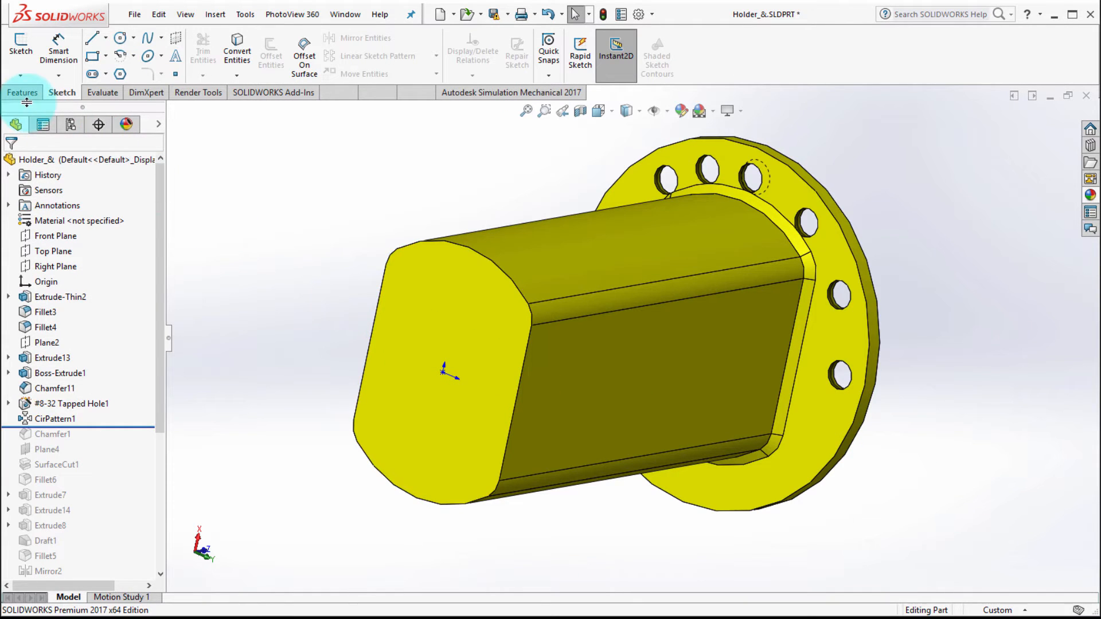
Step: Return to the Features commands to start an advanced hole on the boss end face
{"action": "left_click", "coordinate": [23, 91]}
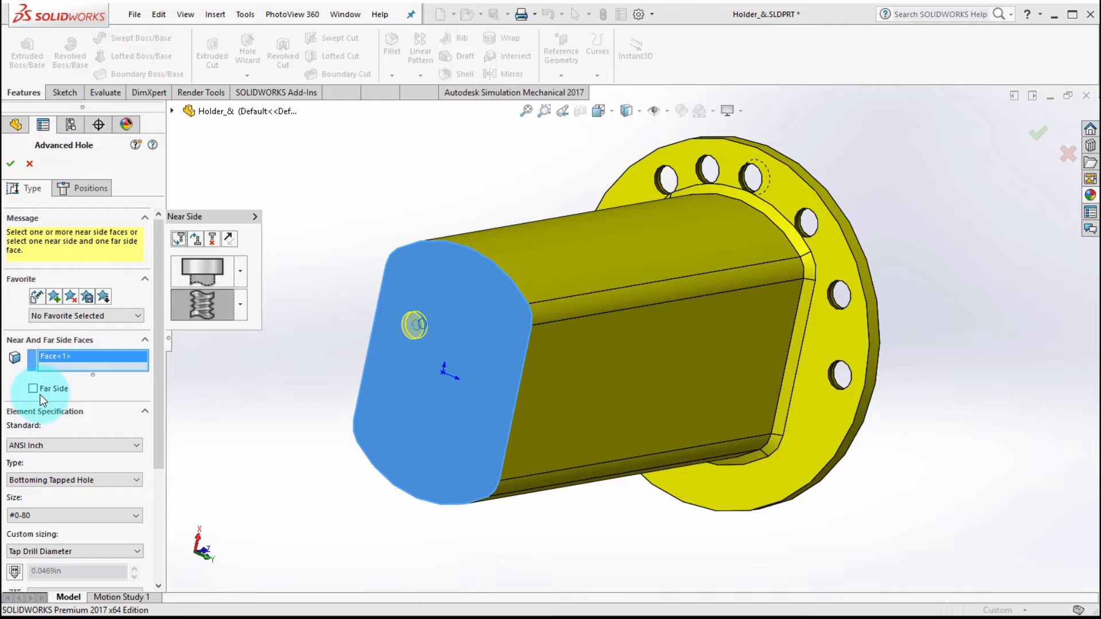
Step: Add the flange's back face as far side and make its element a bottoming tapped hole
{"action": "left_click", "coordinate": [33, 389]}
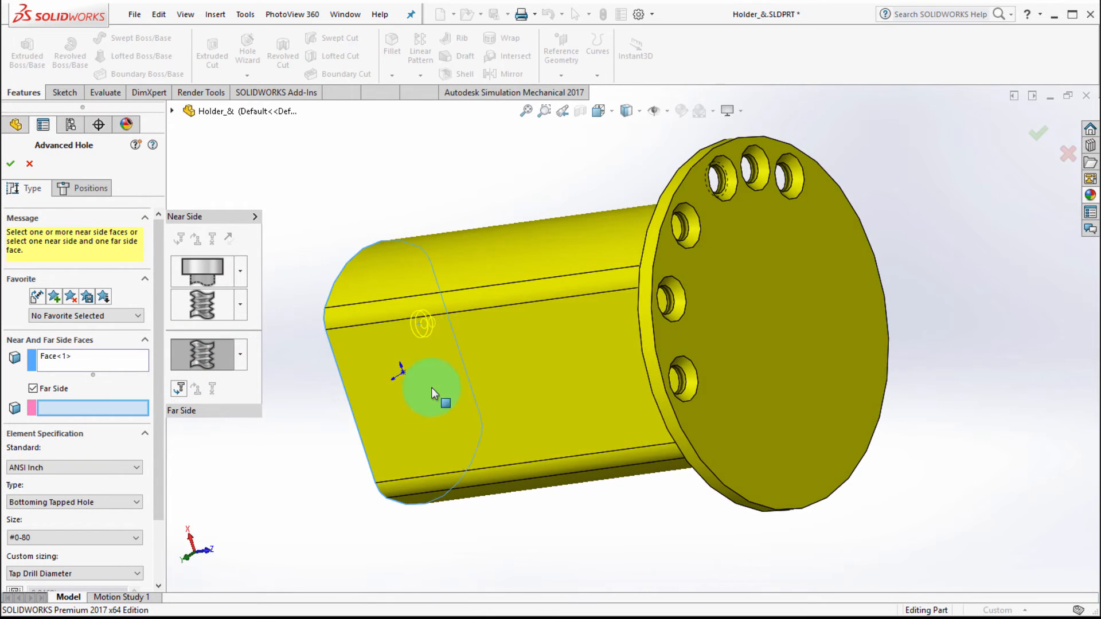
{"action": "left_click", "coordinate": [783, 281]}
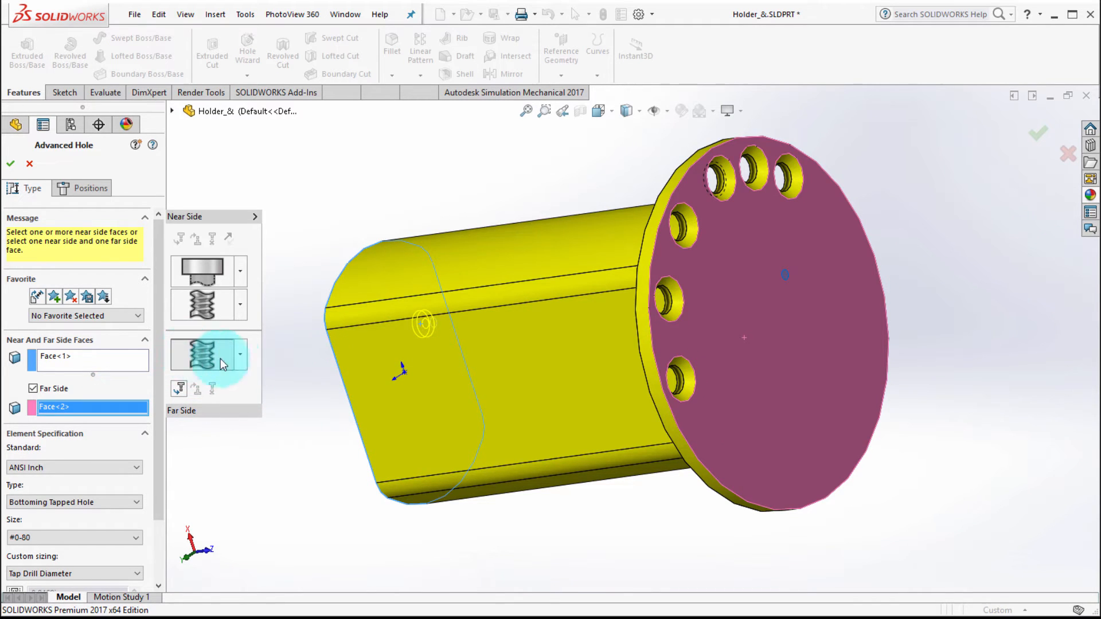
{"action": "left_click", "coordinate": [239, 354]}
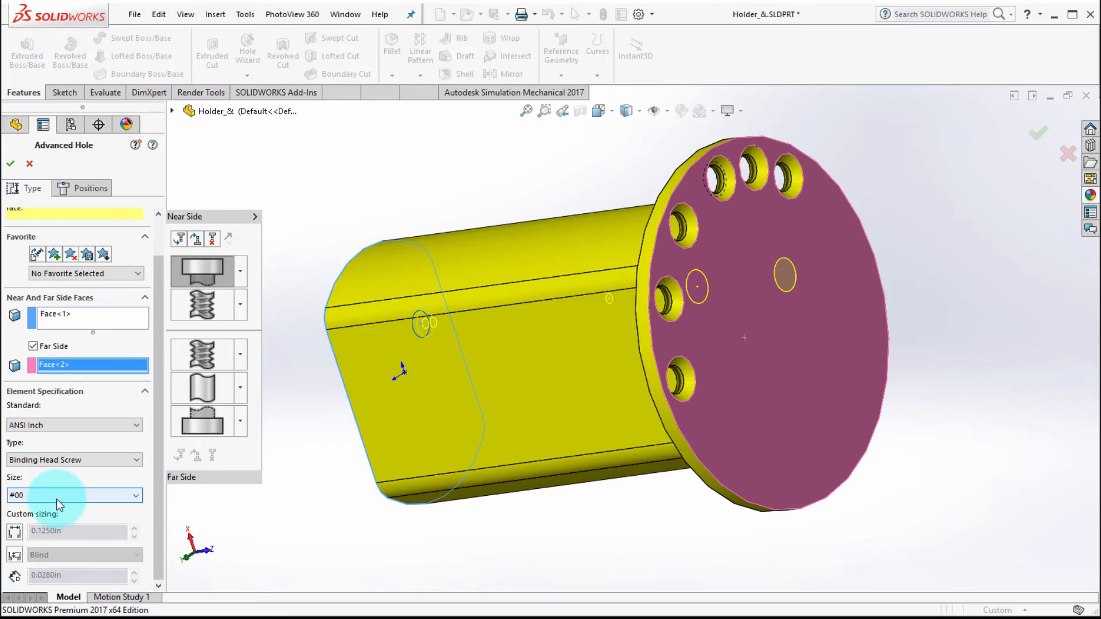
{"action": "left_click", "coordinate": [73, 496]}
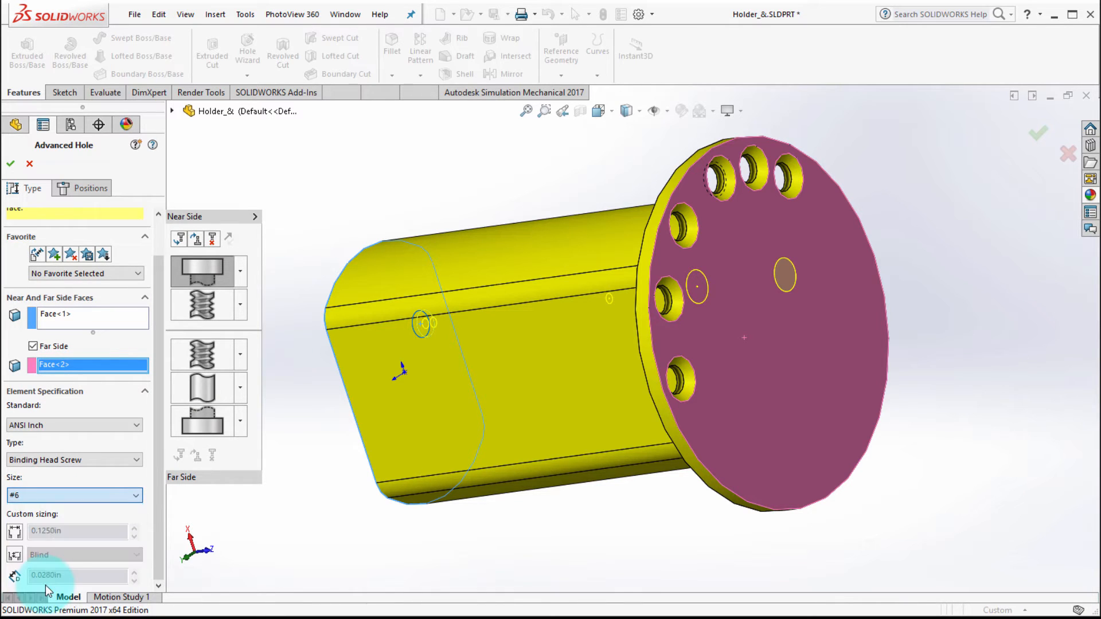
{"action": "left_click", "coordinate": [70, 495]}
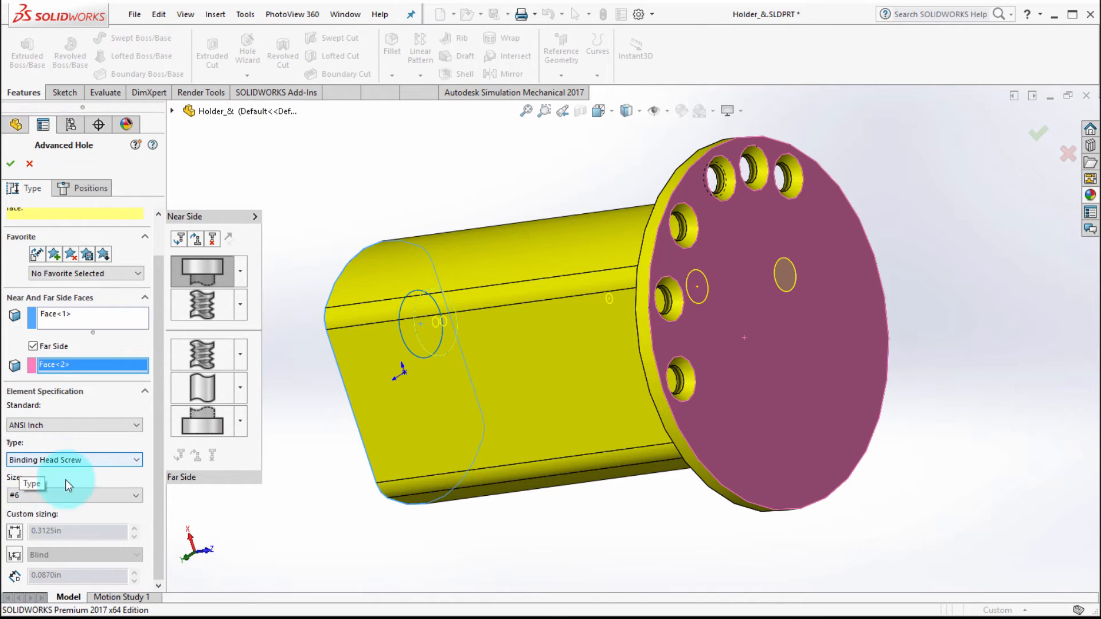
{"action": "left_click", "coordinate": [74, 495]}
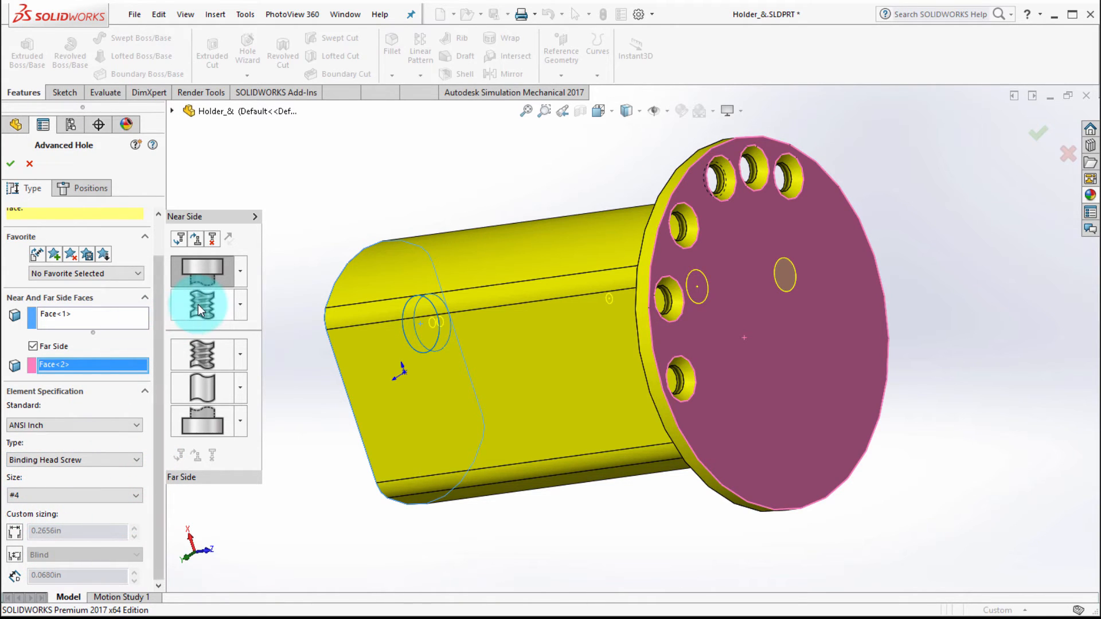
{"action": "left_click", "coordinate": [202, 305]}
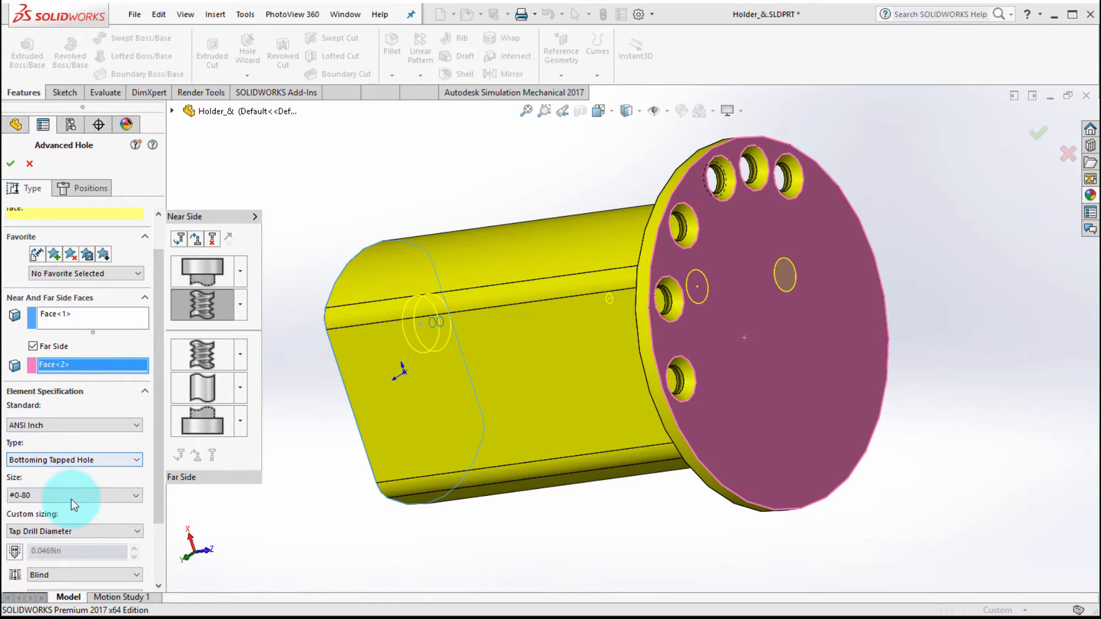
Step: Set the tapped element to size #4-48 with a user-defined thread depth
{"action": "left_click", "coordinate": [74, 495]}
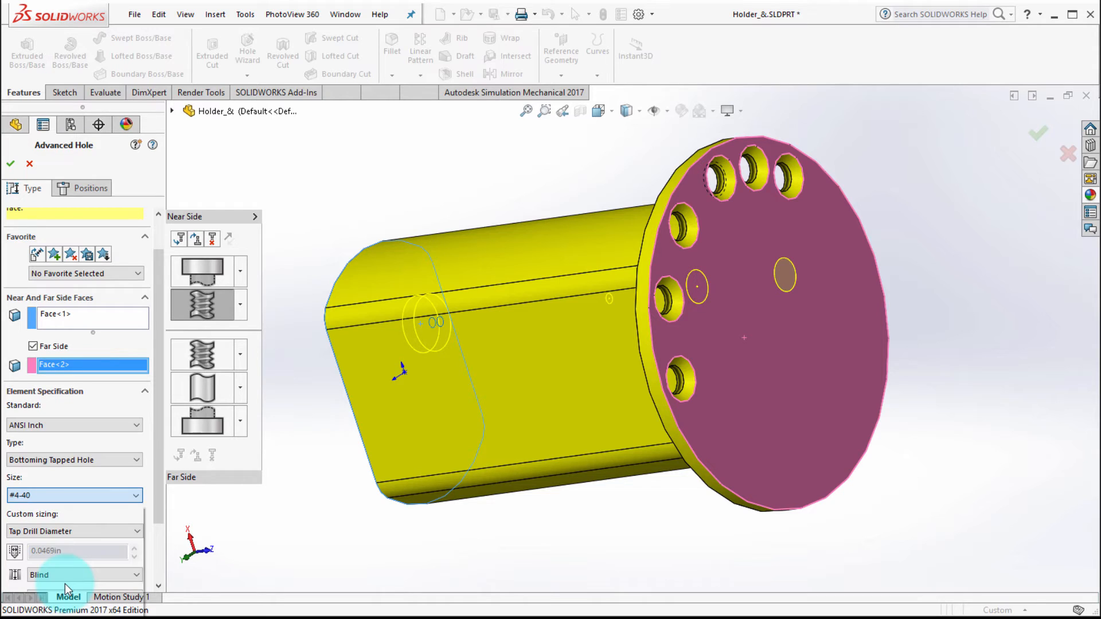
{"action": "left_click", "coordinate": [74, 495]}
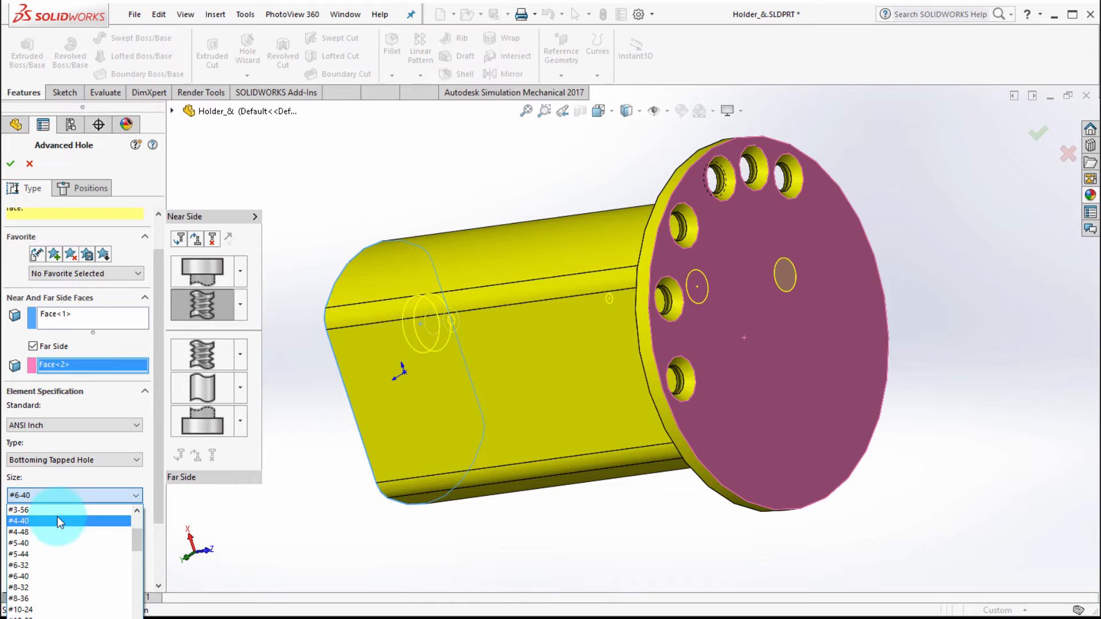
{"action": "left_click", "coordinate": [68, 531]}
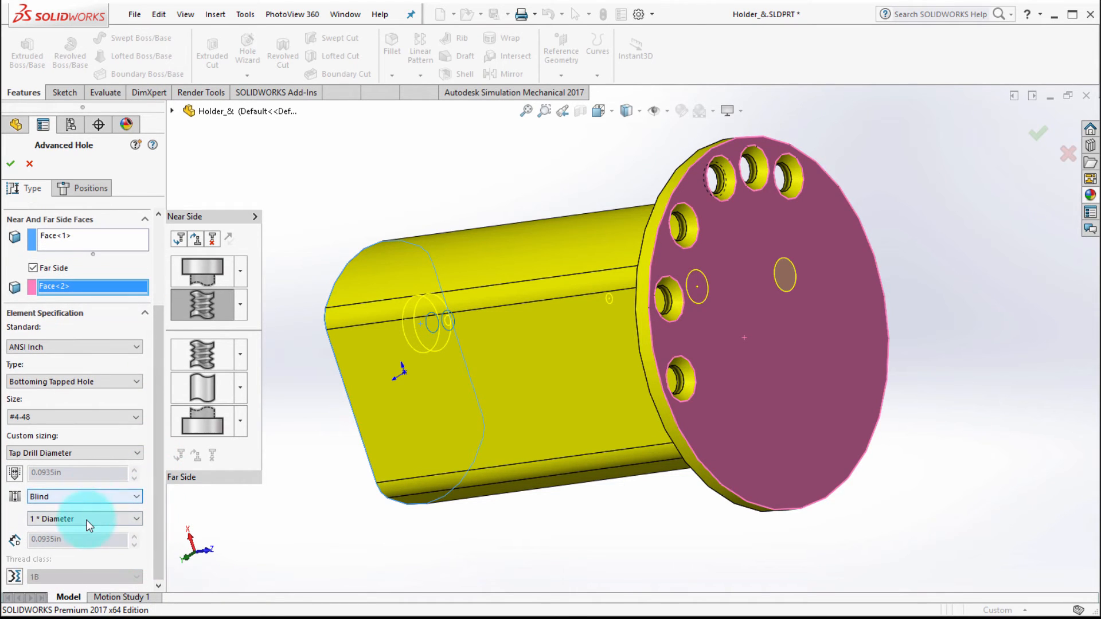
{"action": "left_click", "coordinate": [80, 518]}
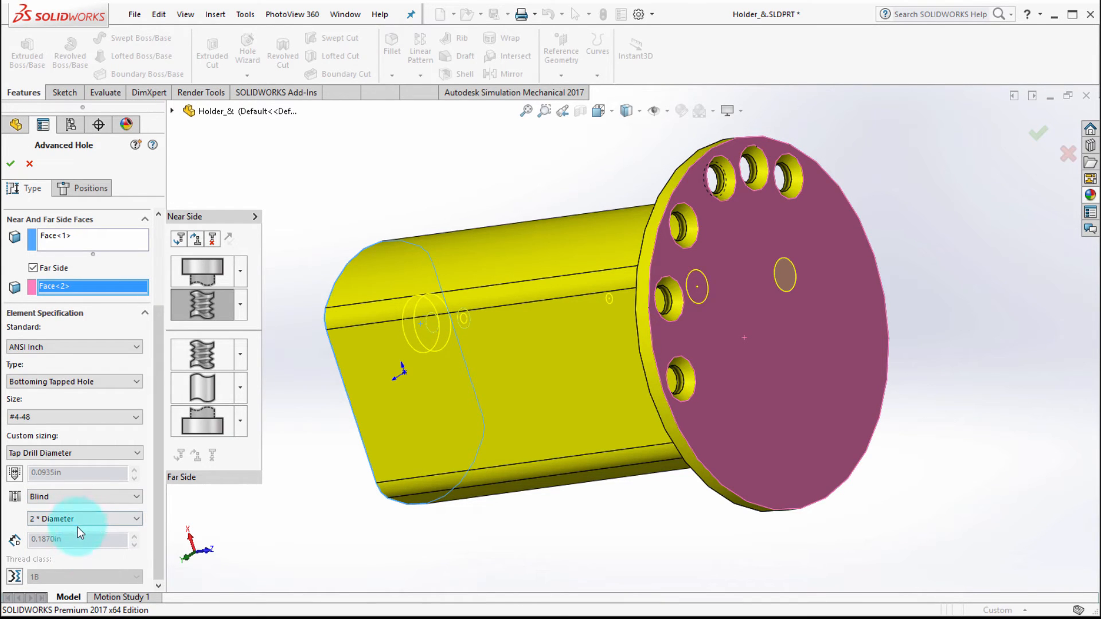
{"action": "left_click", "coordinate": [79, 519]}
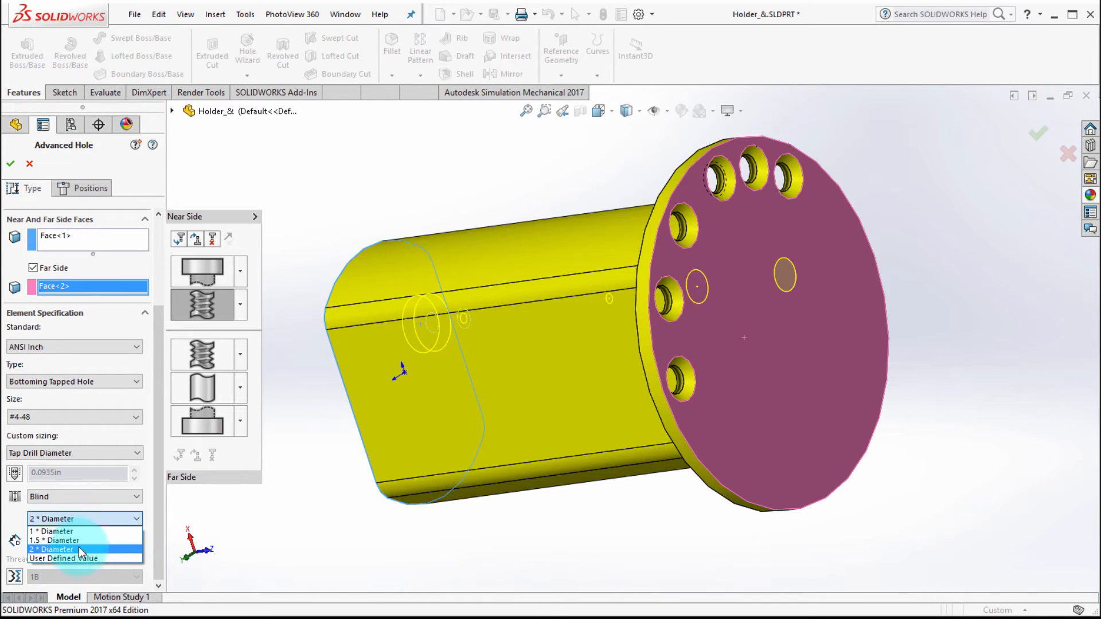
{"action": "left_click", "coordinate": [63, 558]}
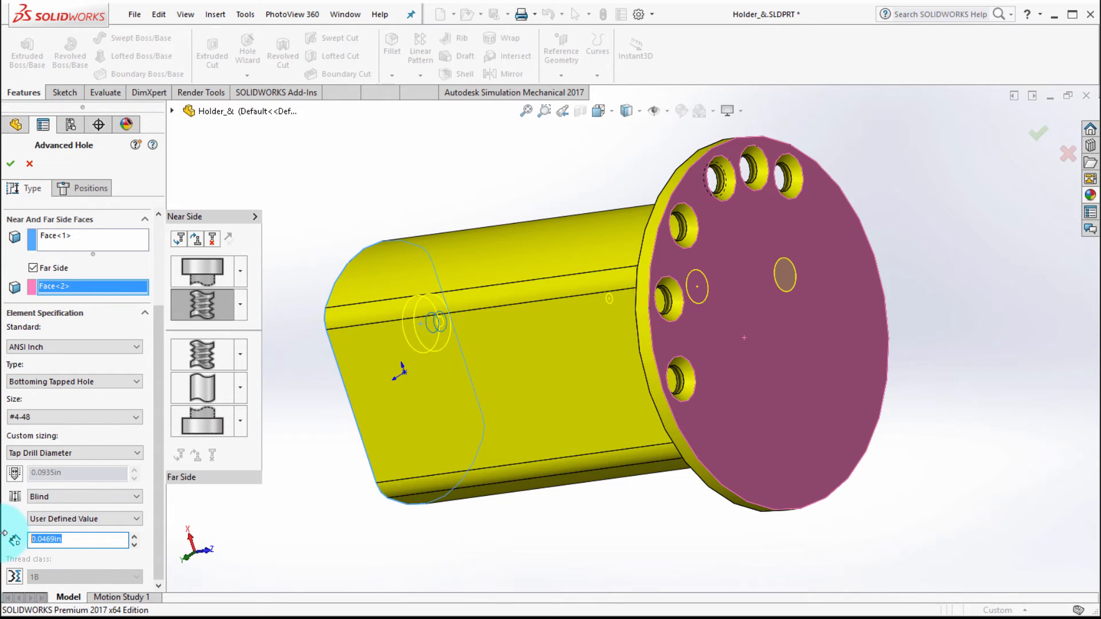
{"action": "left_click", "coordinate": [81, 496]}
{"action": "type", "text": "1"}
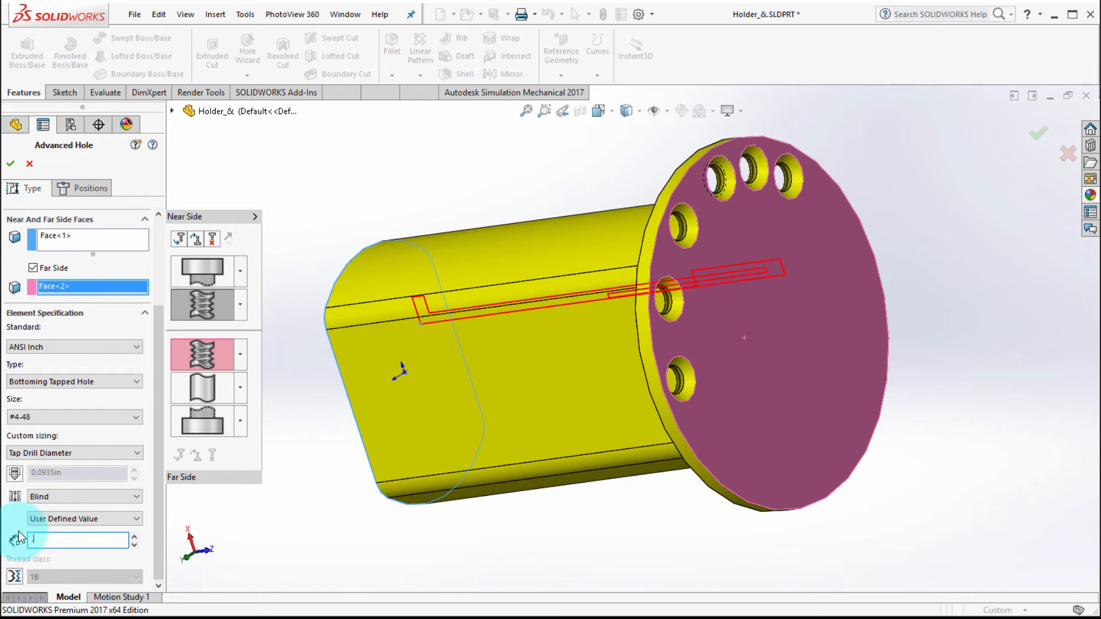
{"action": "left_click", "coordinate": [77, 518]}
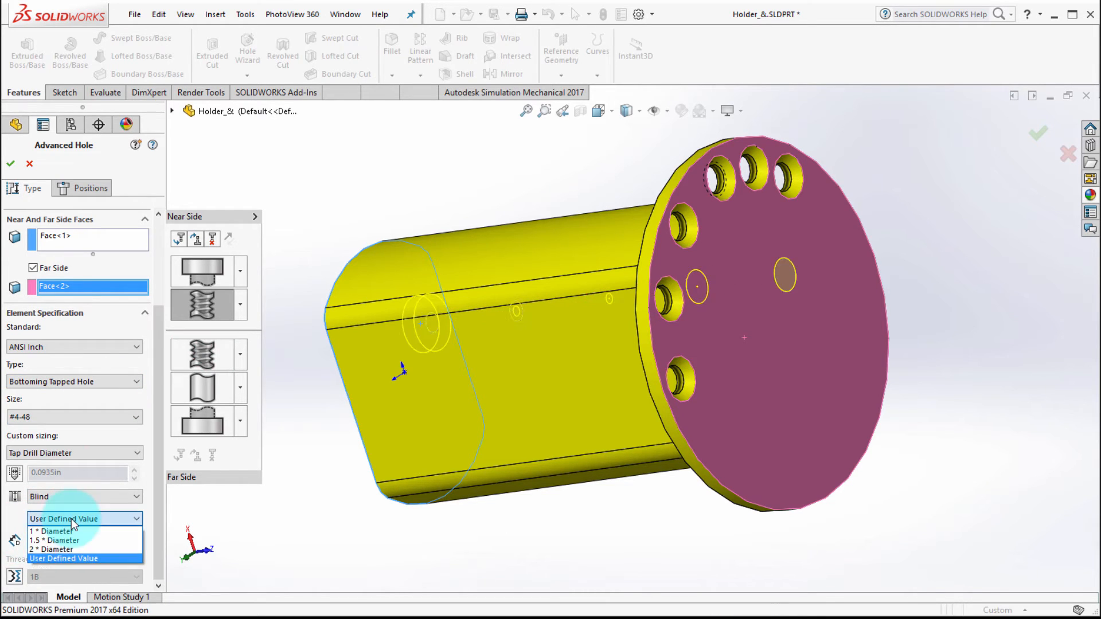
{"action": "left_click", "coordinate": [63, 549]}
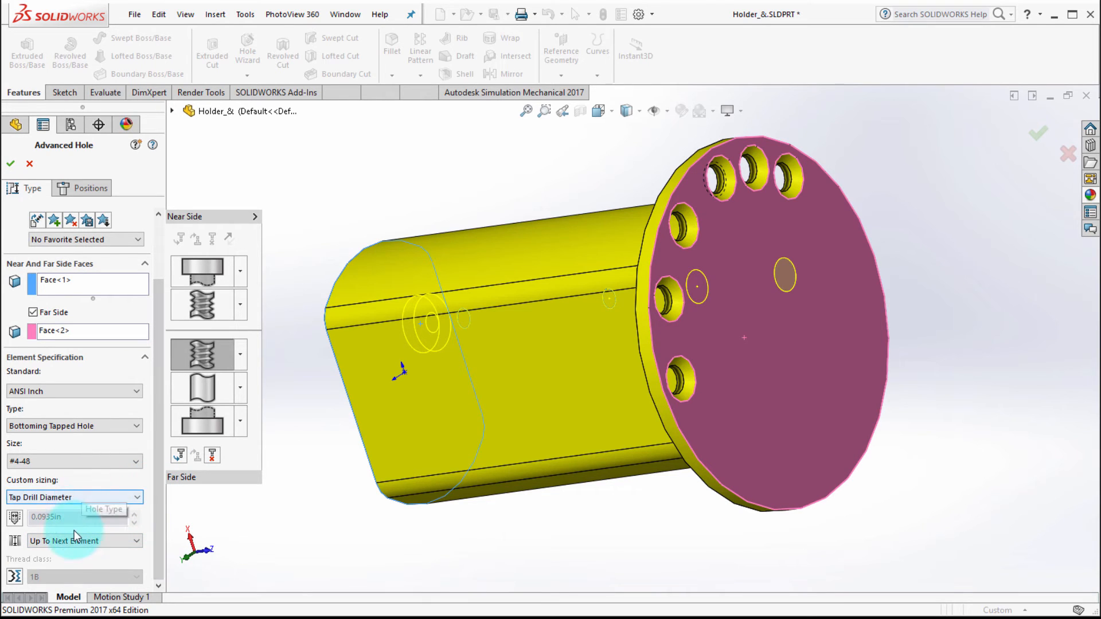
Step: End the tapped element at the next element and make the far-side #4 drill element blind
{"action": "left_click", "coordinate": [83, 540]}
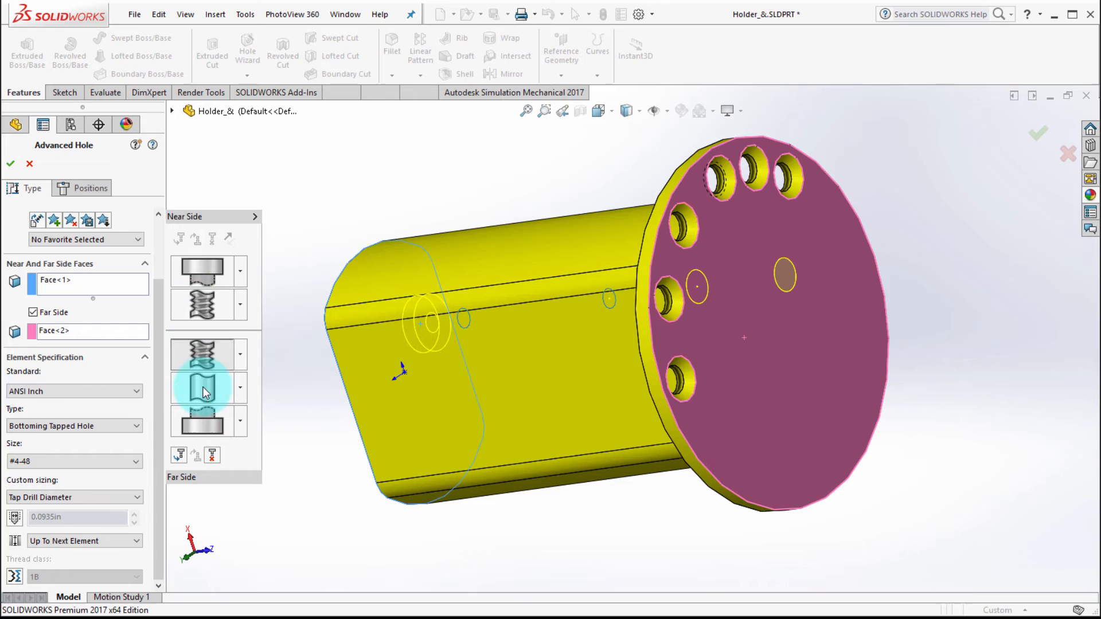
{"action": "left_click", "coordinate": [201, 387]}
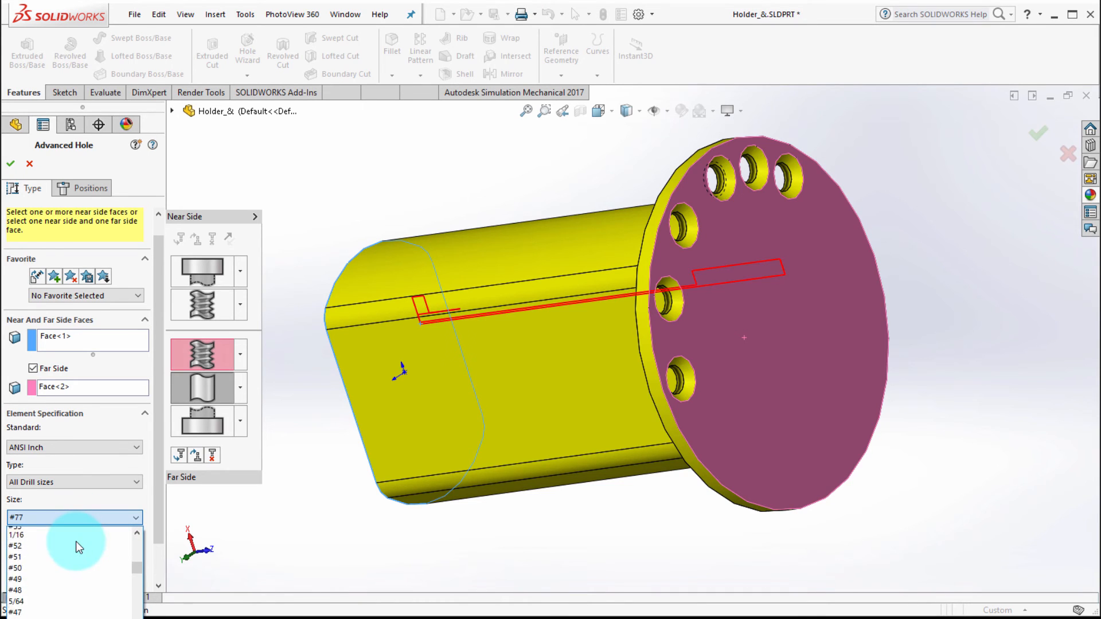
{"action": "scroll", "scroll_direction": "down", "scroll_amount": 3}
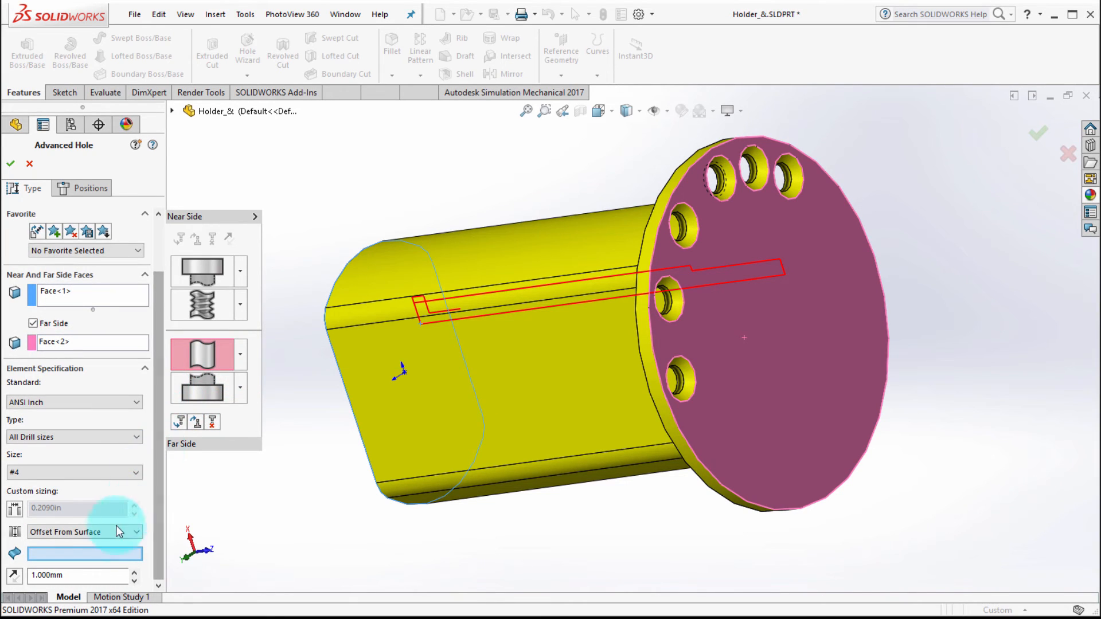
{"action": "left_click", "coordinate": [81, 531]}
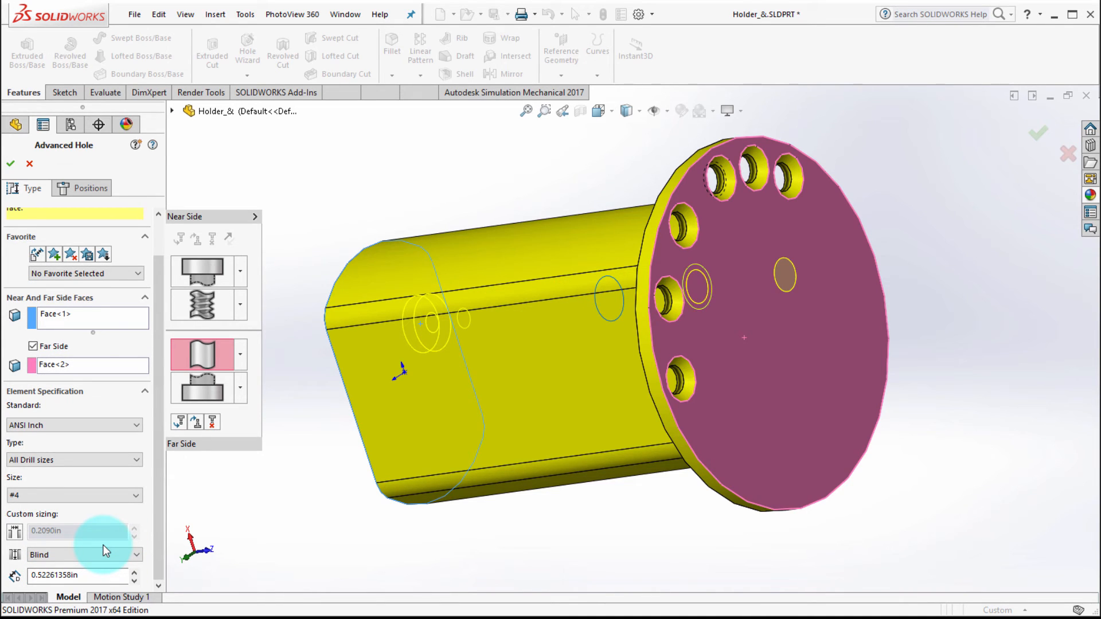
{"action": "left_click", "coordinate": [199, 387]}
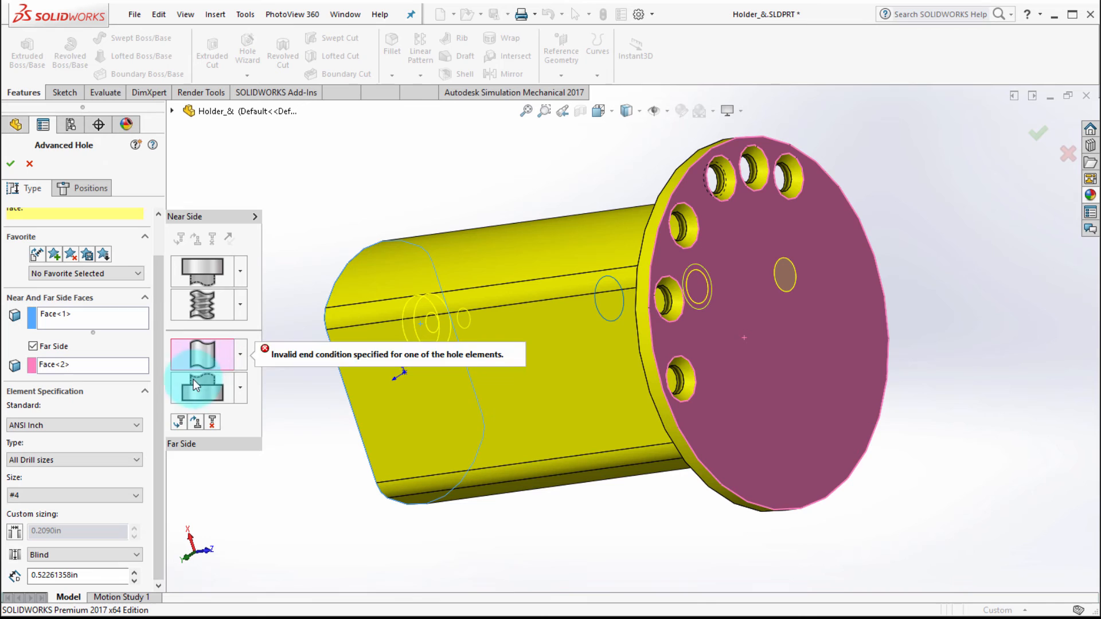
{"action": "left_click", "coordinate": [80, 577]}
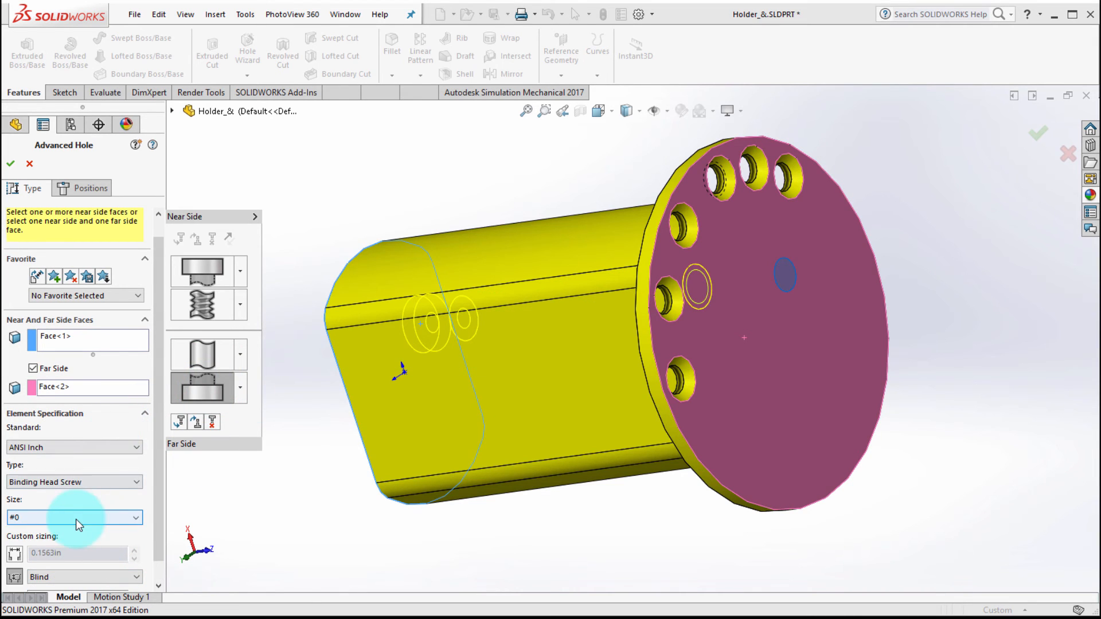
Step: Set the far-side counterbore screw size to #8
{"action": "left_click", "coordinate": [73, 518]}
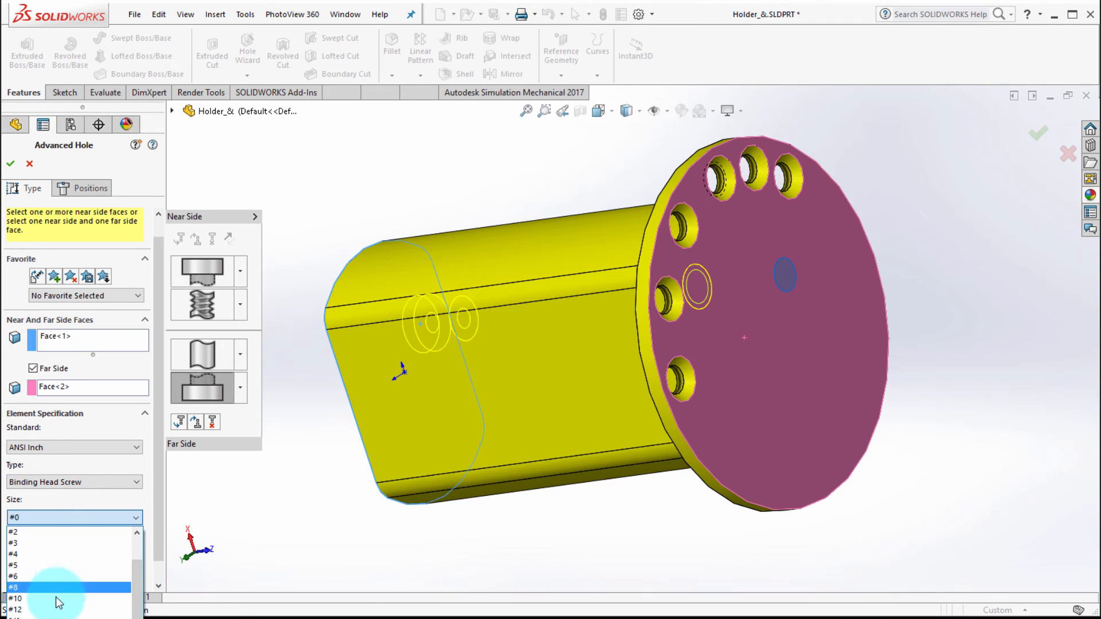
{"action": "left_click", "coordinate": [58, 587]}
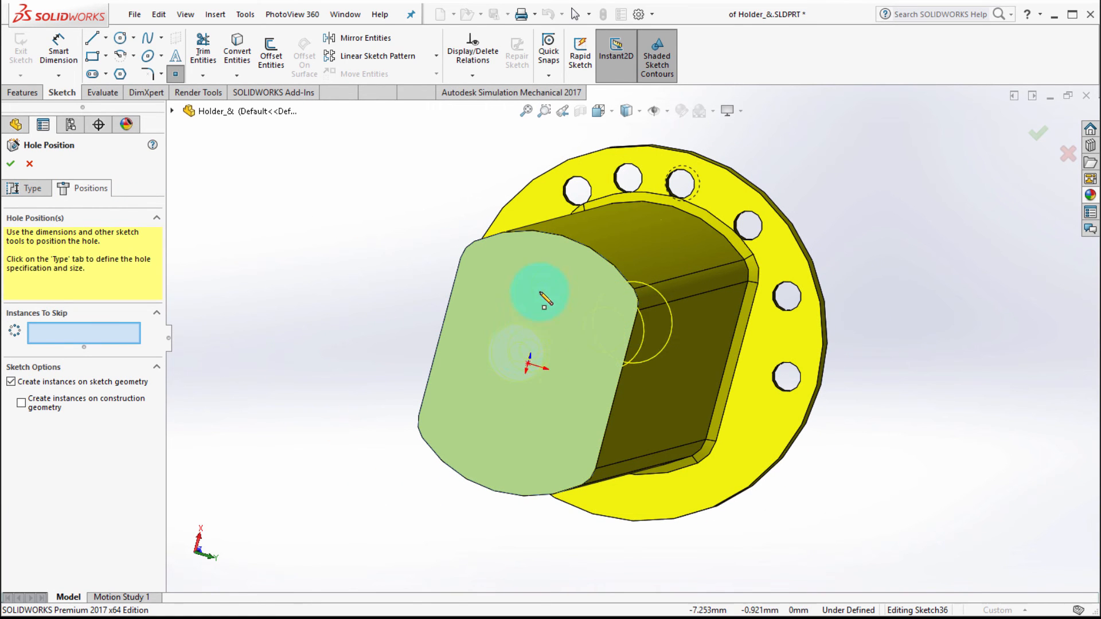
Step: Save the compound hole setup as favorite M2 and finish AdvancedHole5
{"action": "left_click", "coordinate": [533, 293]}
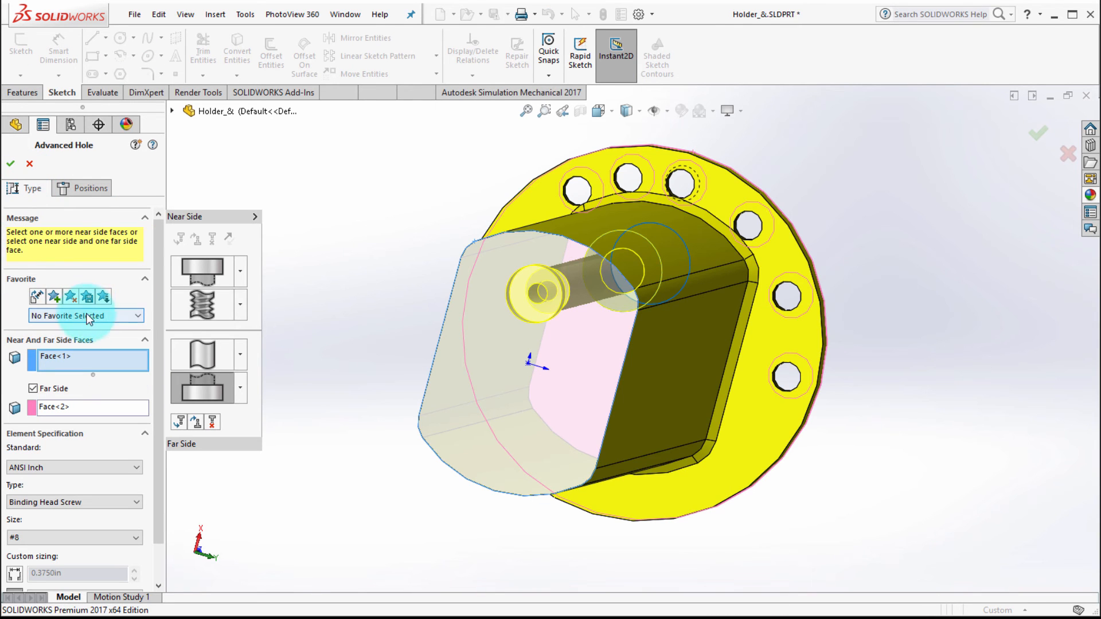
{"action": "mouse_move", "coordinate": [55, 296]}
{"action": "type", "text": "M"}
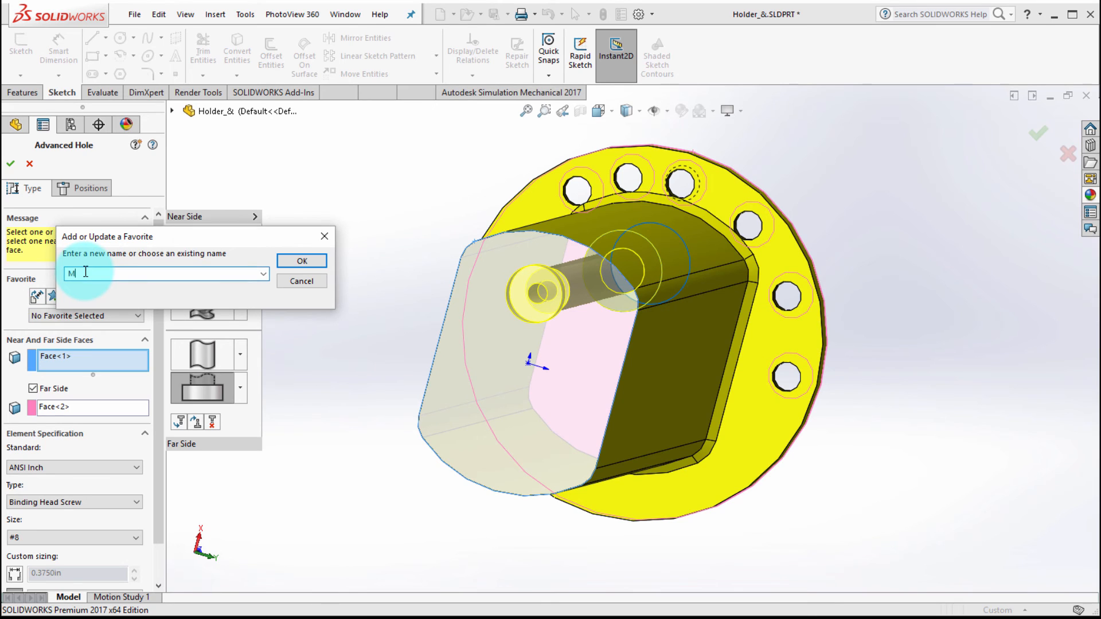
{"action": "left_click", "coordinate": [302, 260]}
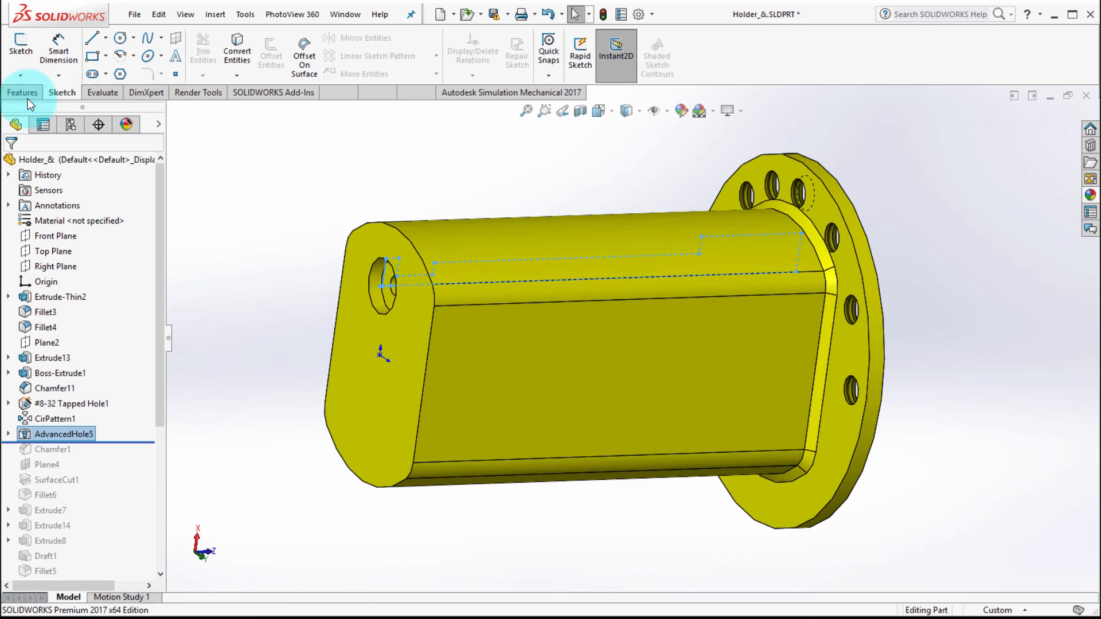
Step: Start a second advanced hole, load the M2 favorite and proceed to its positioning
{"action": "left_click", "coordinate": [23, 92]}
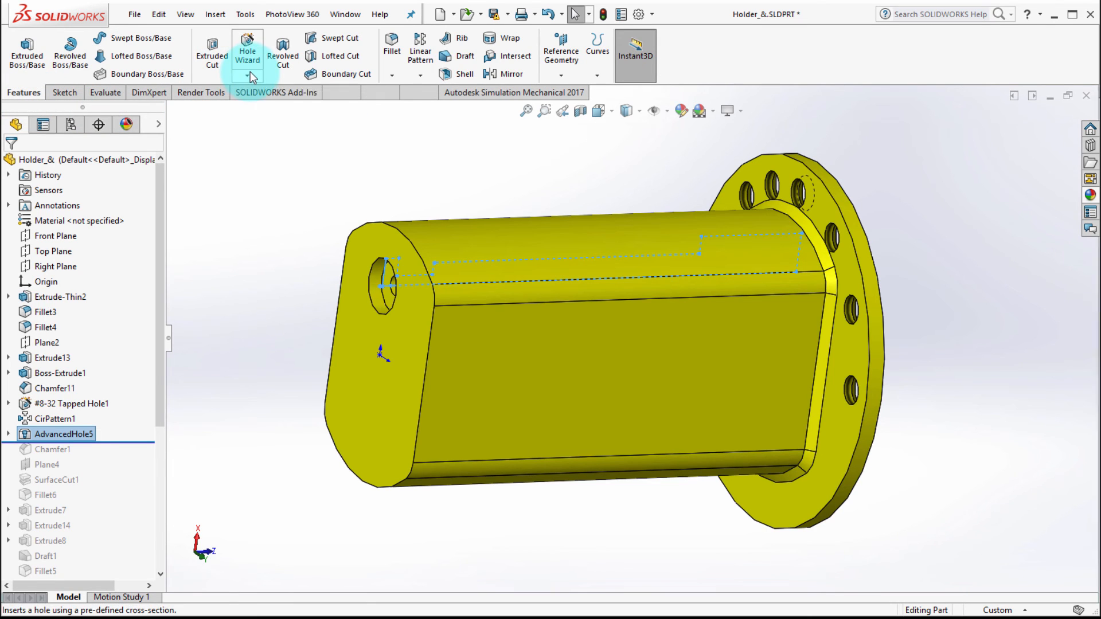
{"action": "left_click", "coordinate": [255, 267]}
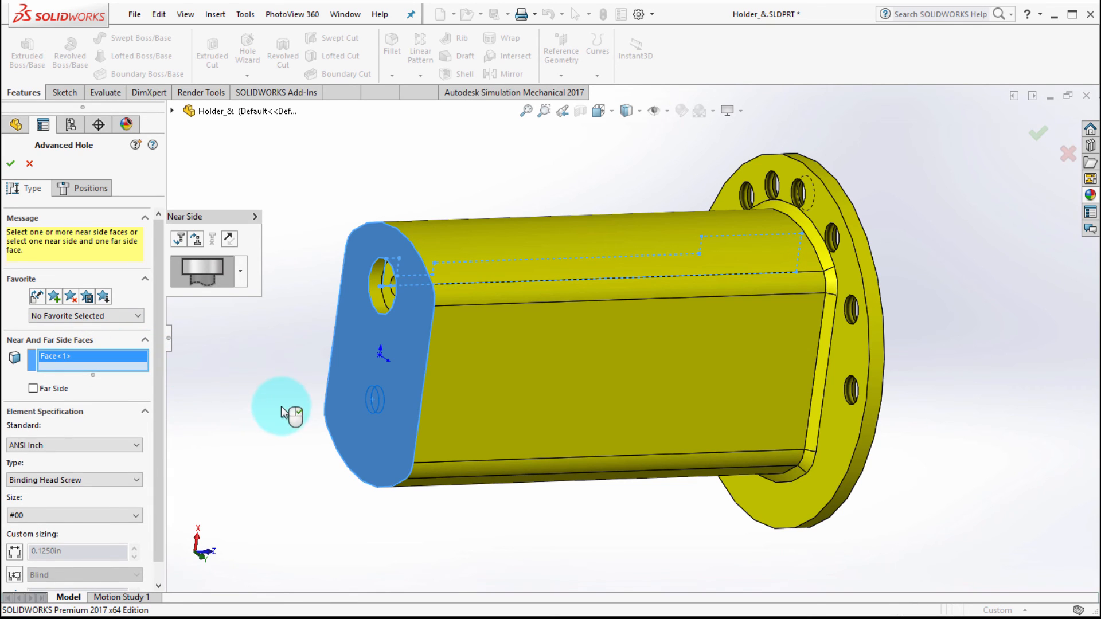
{"action": "left_click", "coordinate": [70, 296]}
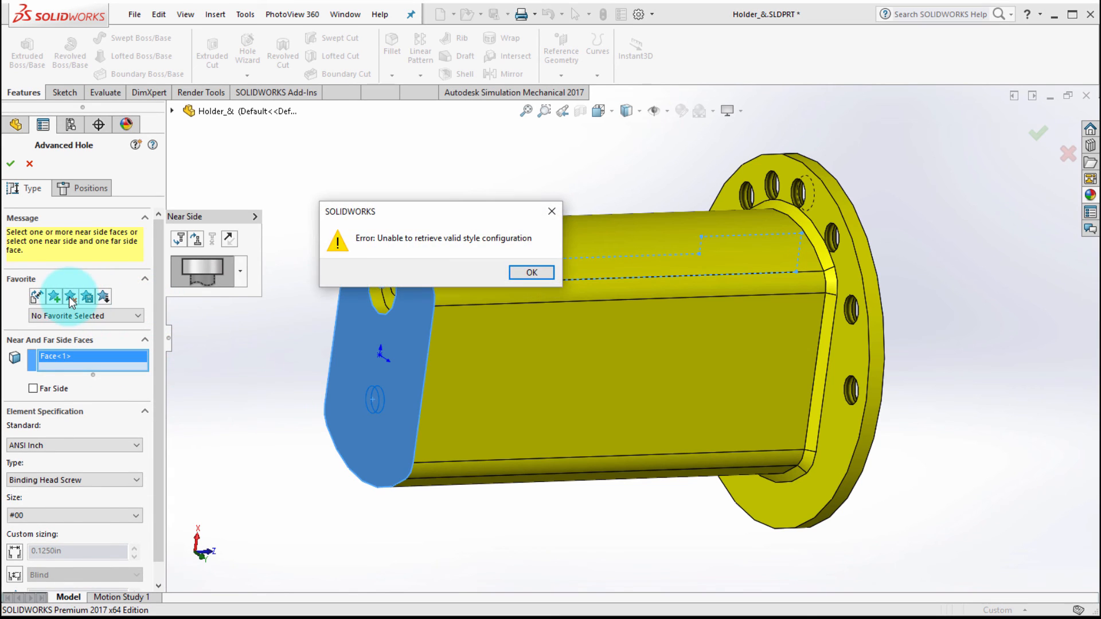
{"action": "left_click", "coordinate": [531, 273]}
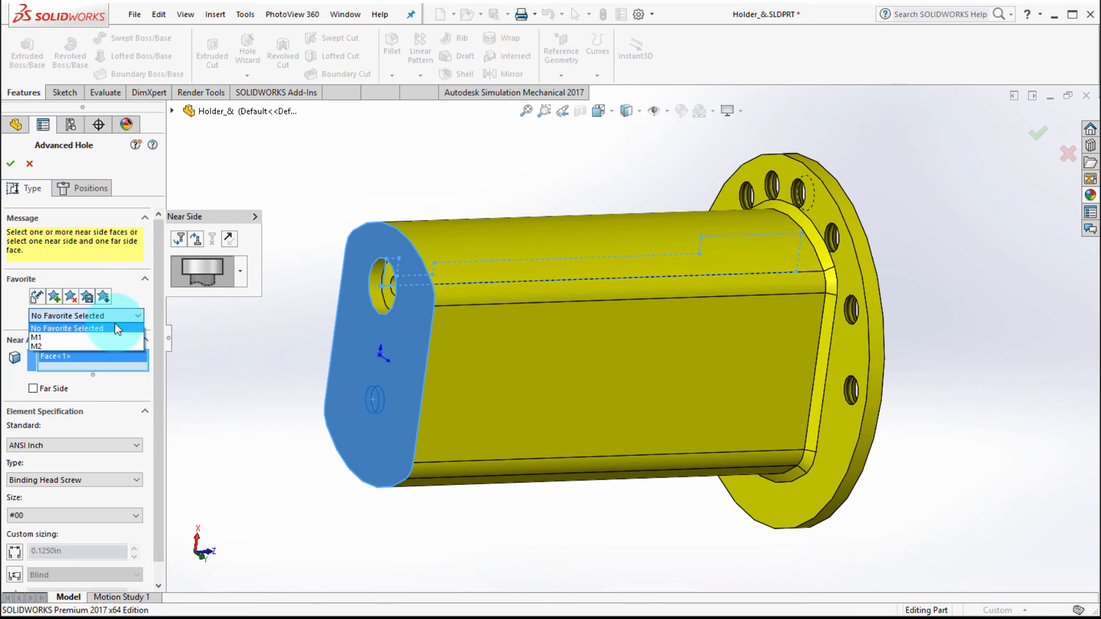
{"action": "left_click", "coordinate": [35, 345]}
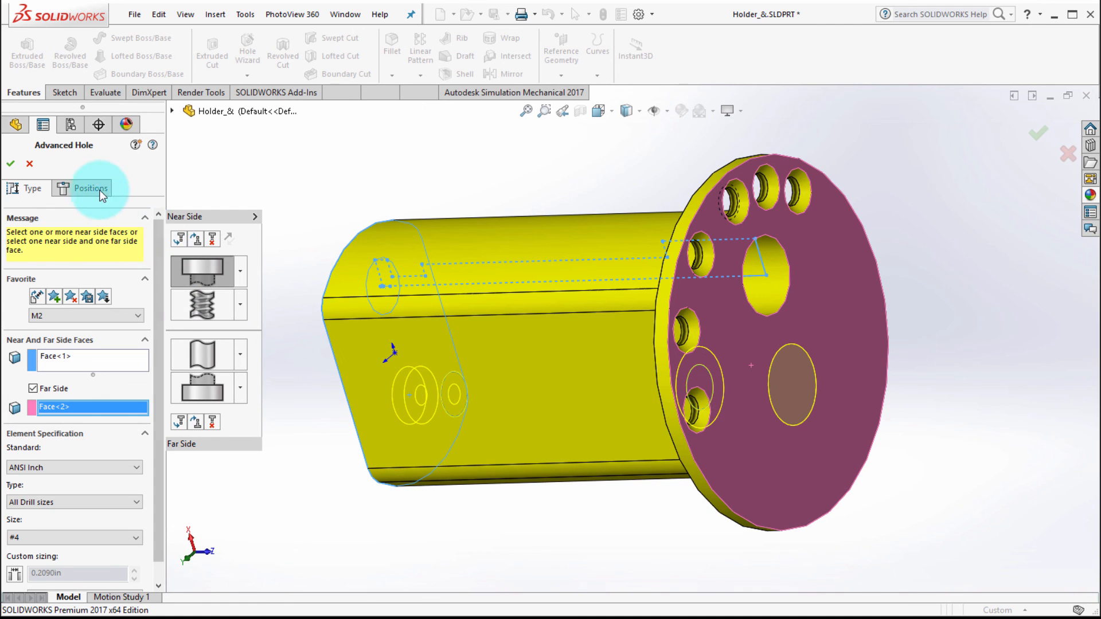
{"action": "left_click", "coordinate": [88, 188]}
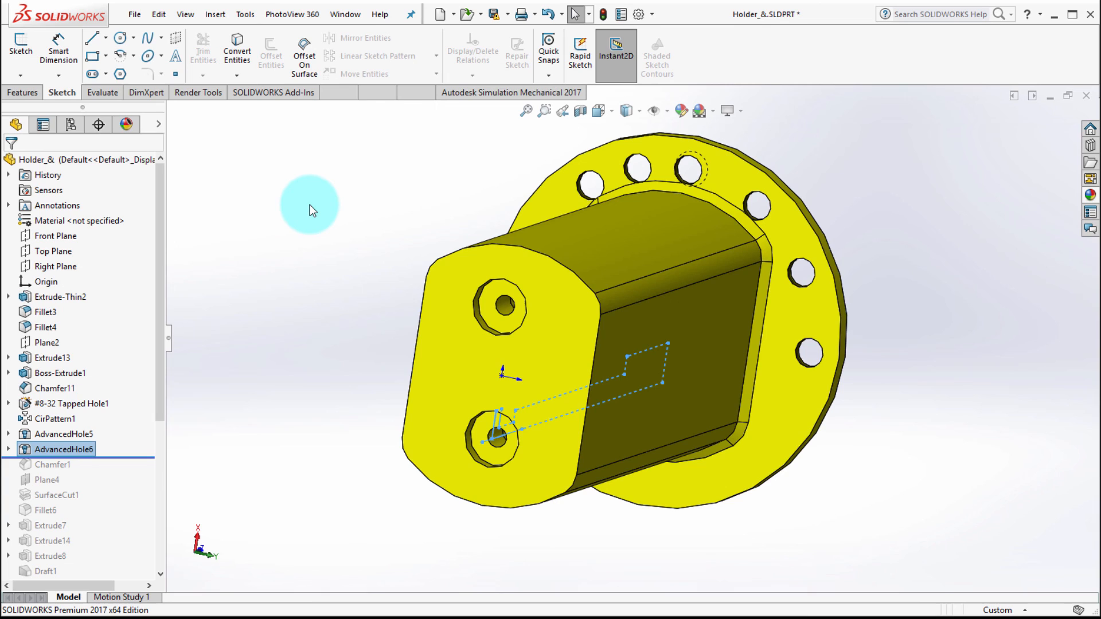
{"action": "mouse_move", "coordinate": [317, 209]}
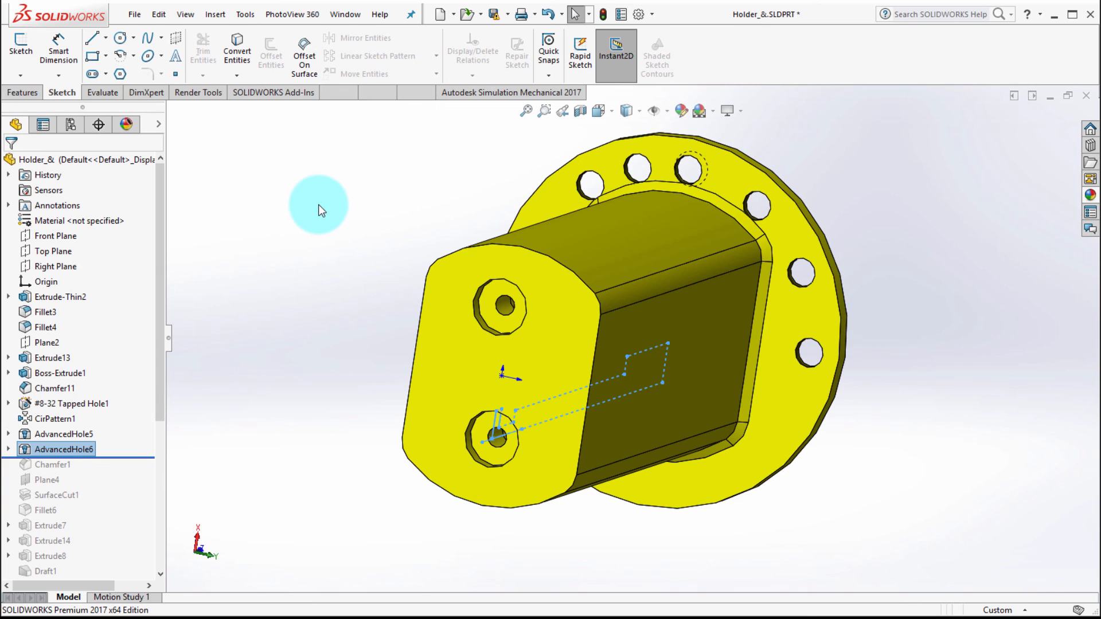